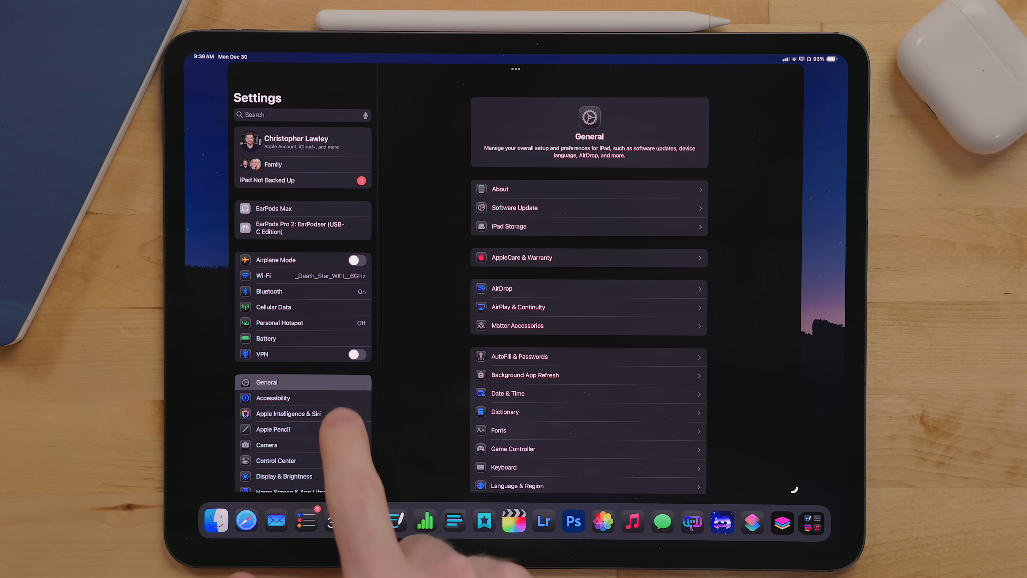
- In Apple Intelligence & Siri's ChatGPT extension, turn on Confirm ChatGPT Requests
left_click(287, 413)
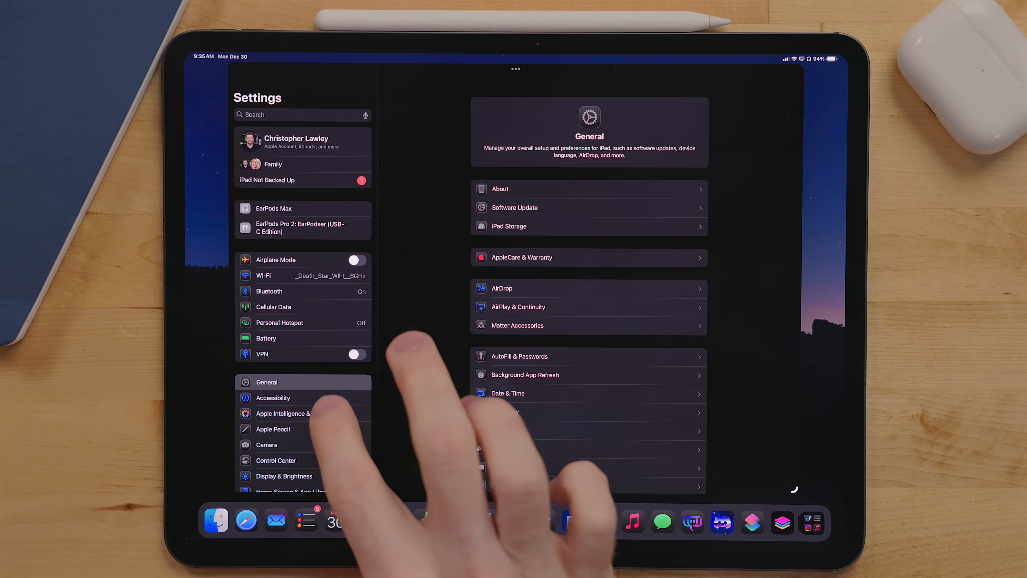
left_click(282, 413)
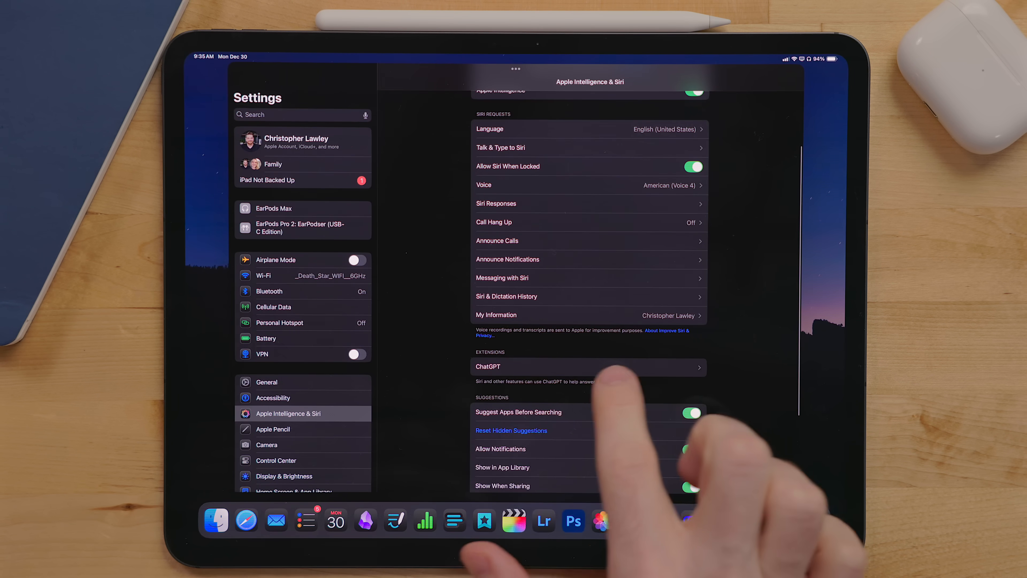
left_click(588, 365)
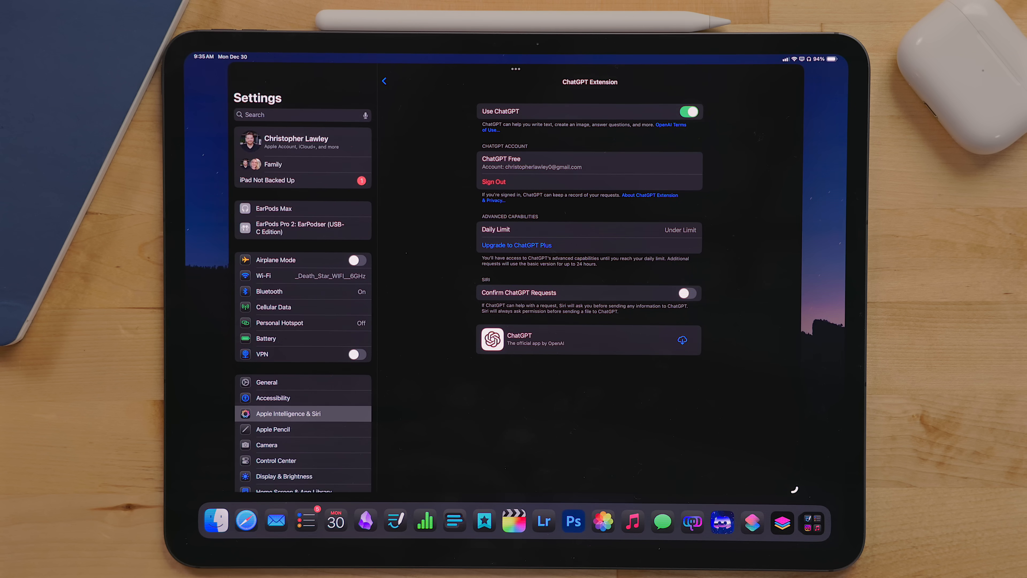
left_click(687, 292)
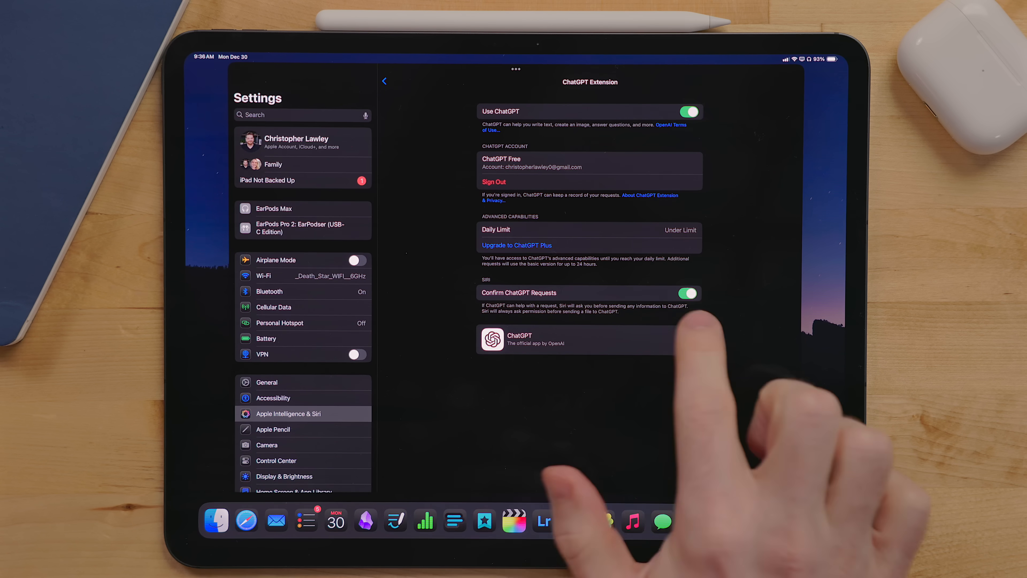
left_click(688, 292)
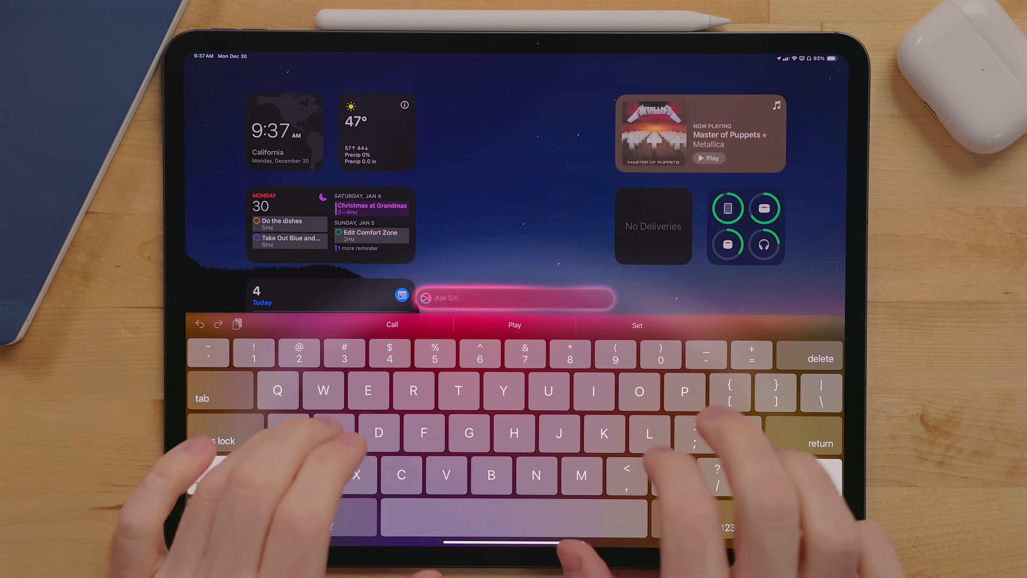
- Through Type to Siri, send 'Ask chatgpt' to bring ChatGPT into the conversation
type("chatgpt")
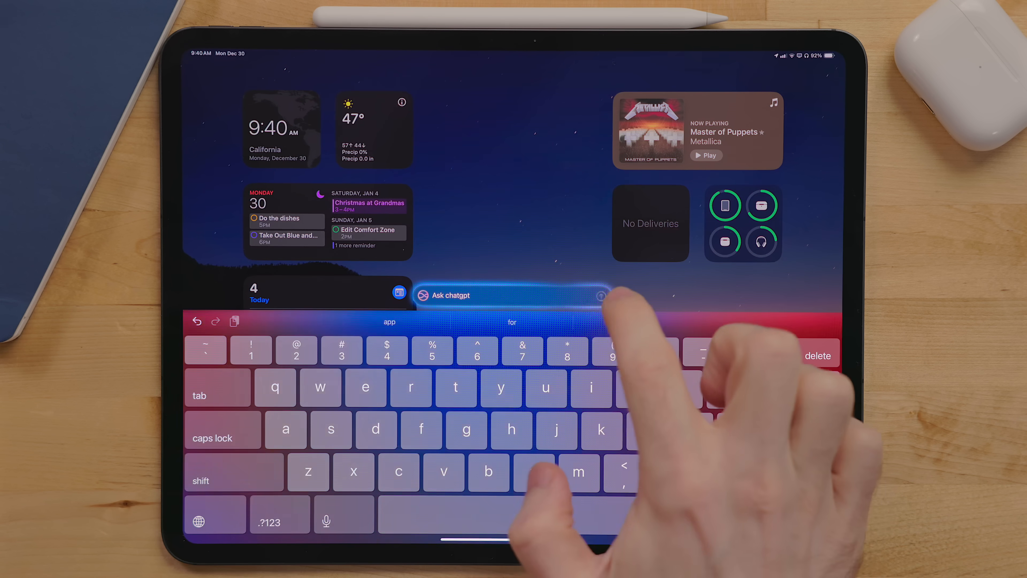
left_click(599, 295)
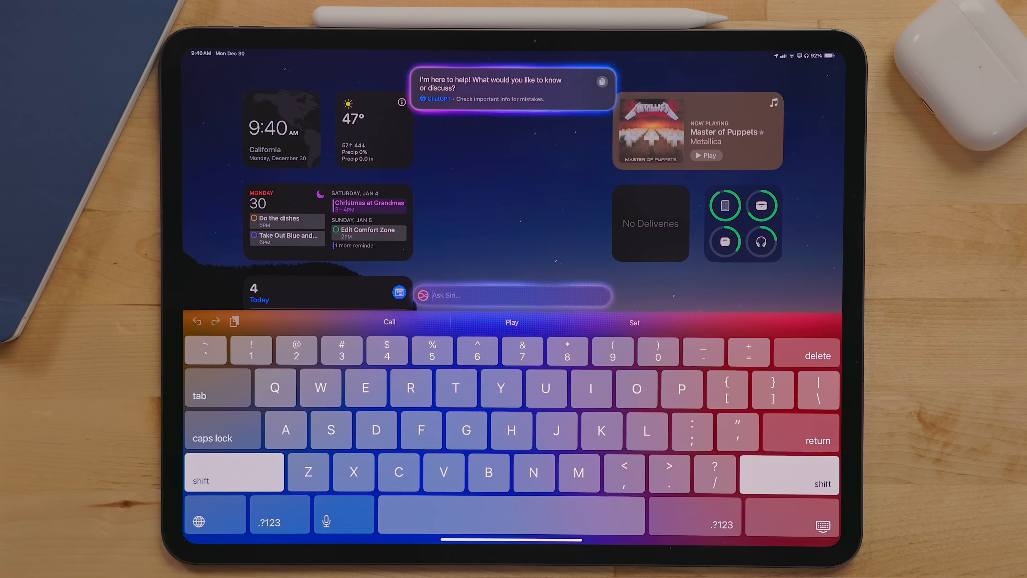
- Ask ChatGPT whether YouTube videos should be filmed in Rec. 709 or Rec. 2020
type("Should I film YouTube videos in rec 709 o")
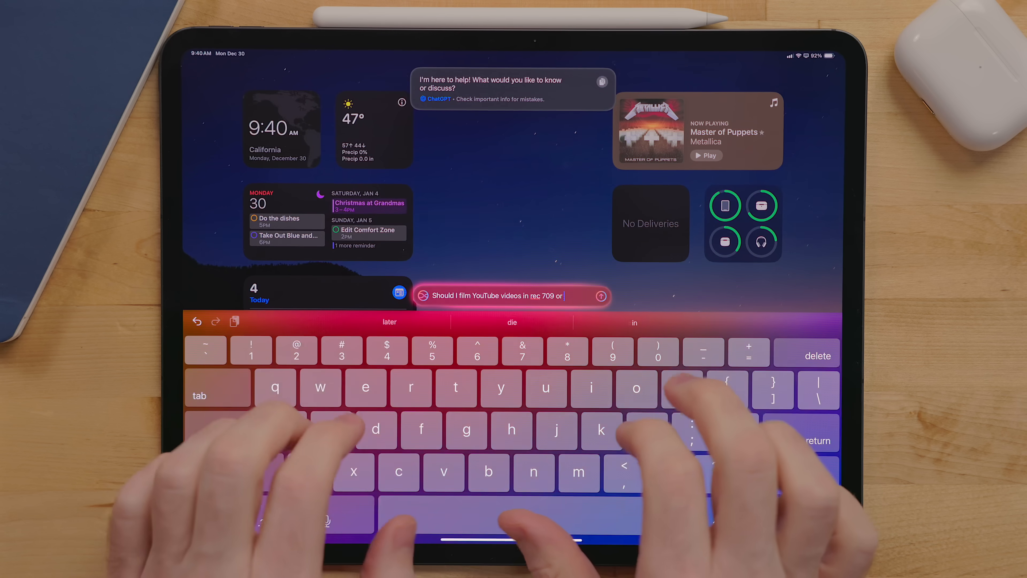
type("rec 202")
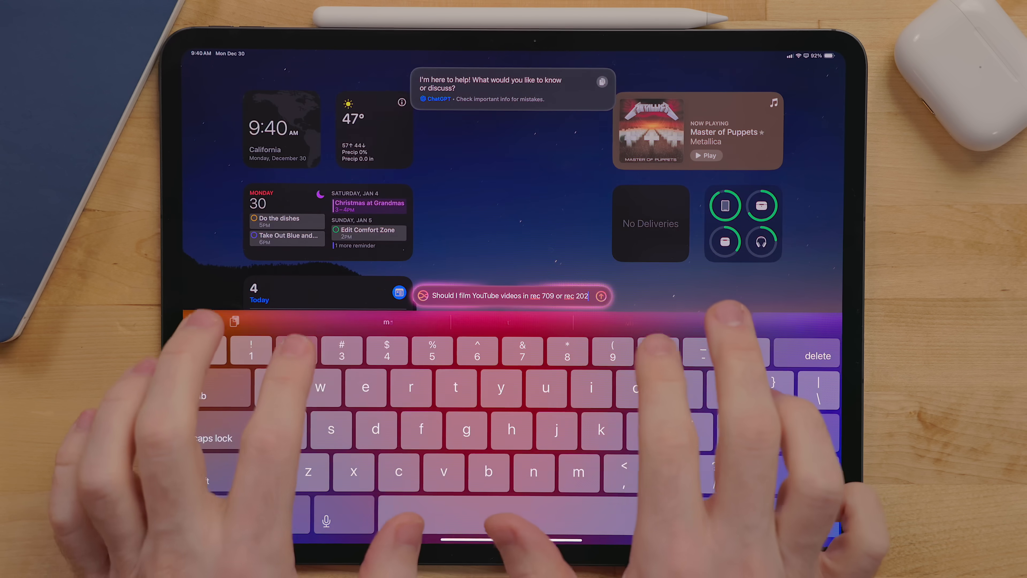
left_click(601, 295)
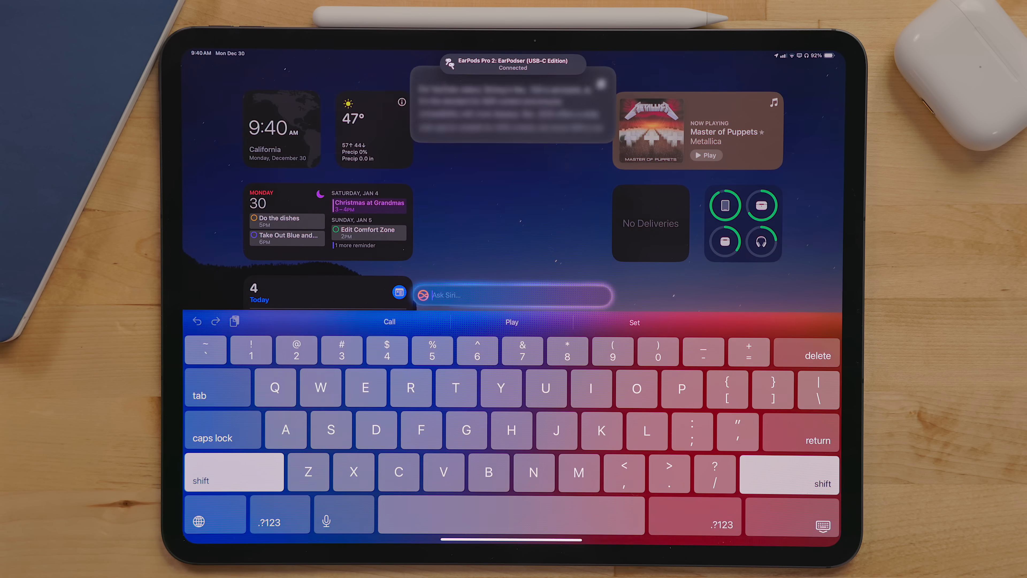
- Ask Siri for places to eat when in New York in 3 weeks
type("What are some places I should eat when I am in New York in 3 w")
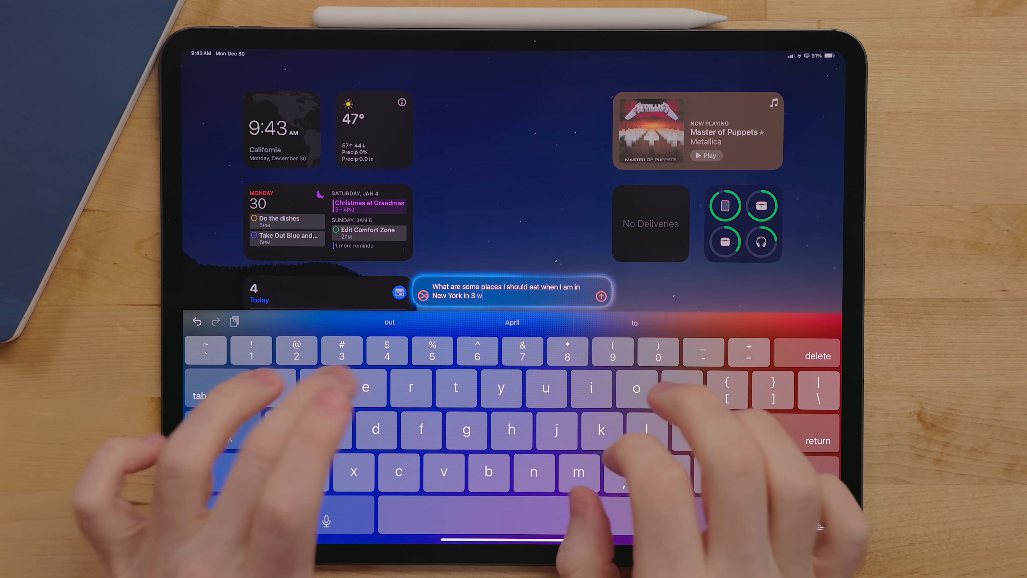
type("eeks?")
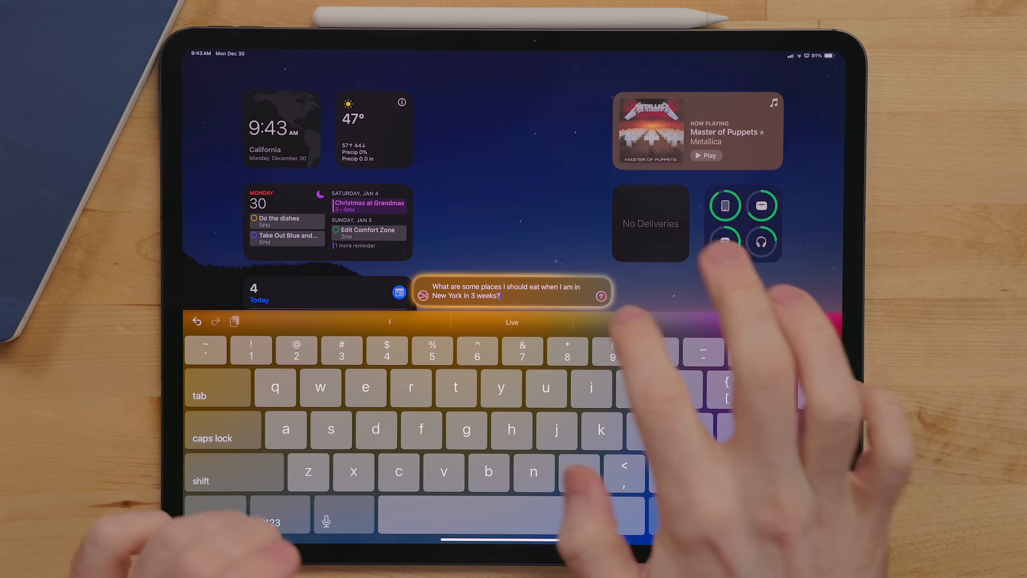
left_click(600, 295)
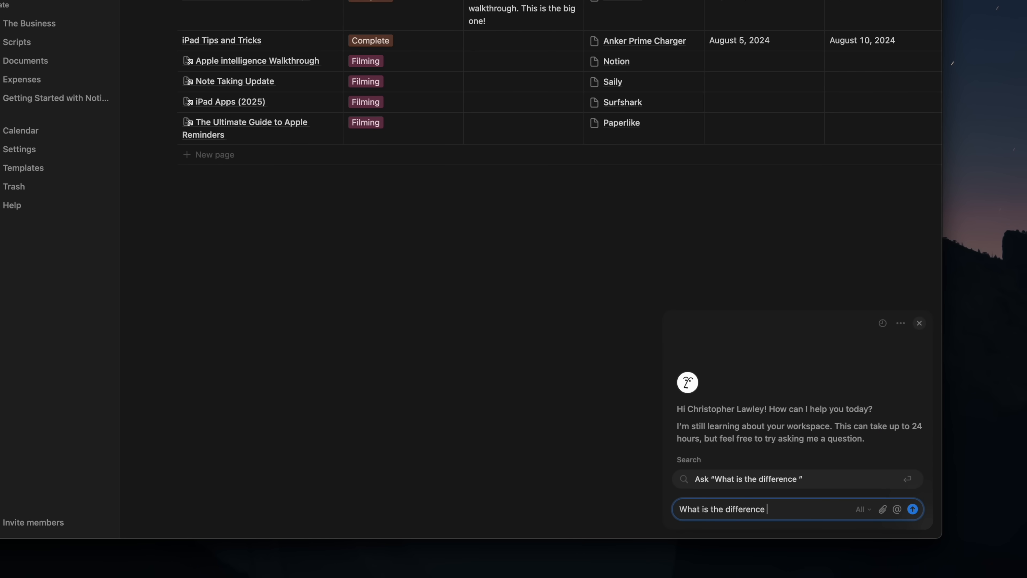
- Ask Notion AI the difference between Rec. 709 and the newer colour standard
type("between rec 709 and re")
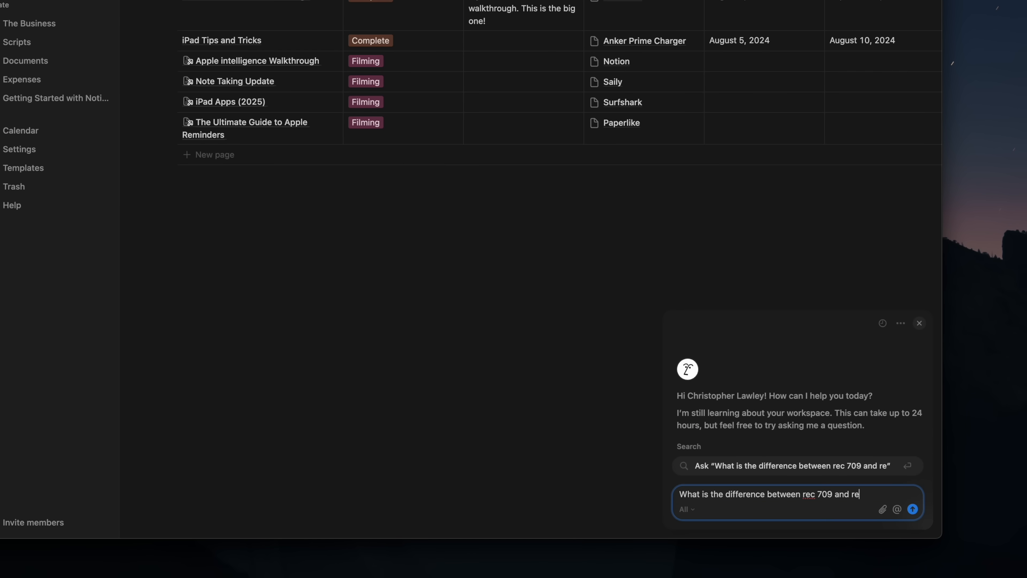
left_click(911, 509)
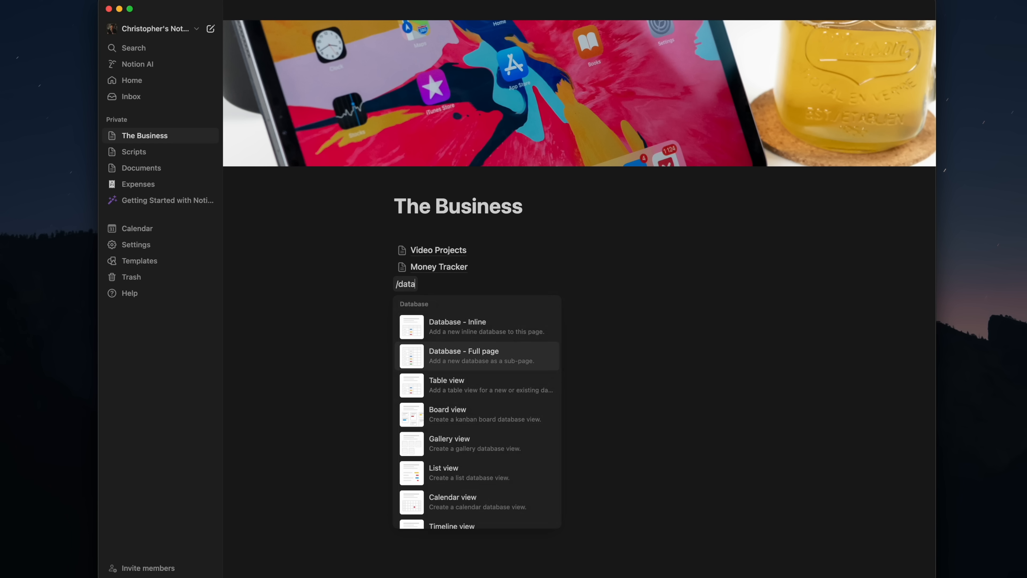
- Add a full-page database and have AI build an expense tracker starting with the item name
left_click(464, 356)
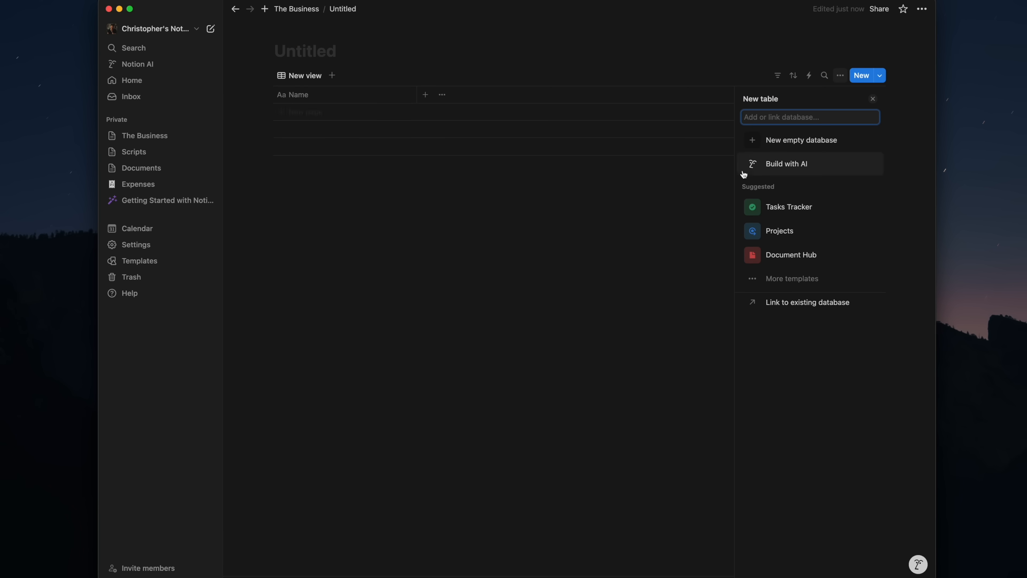
left_click(787, 163)
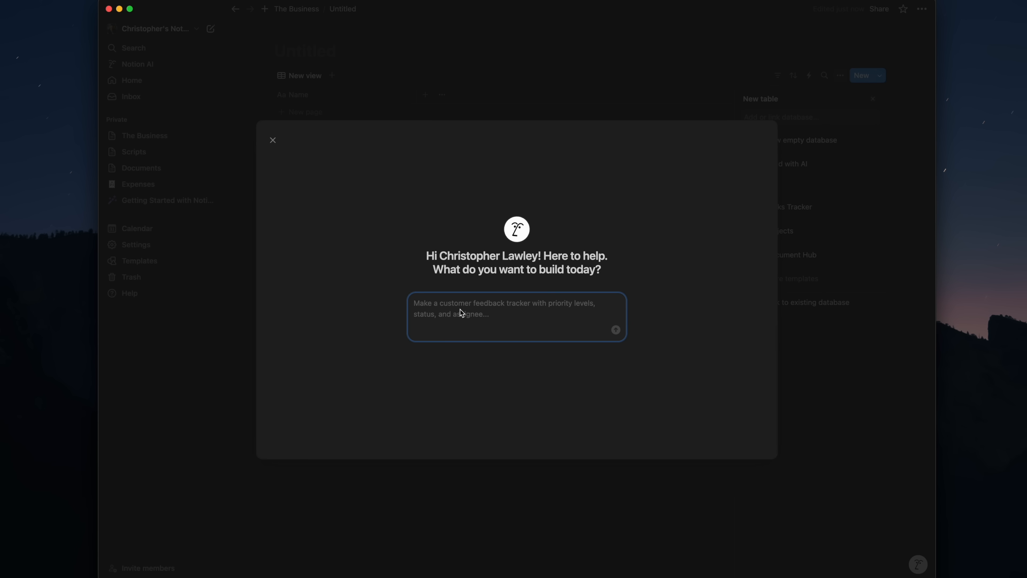
type("Make an expense tracker. The first category needs to be the name of the item. It also needs to have categories for the date of the purchase and how much it cost.")
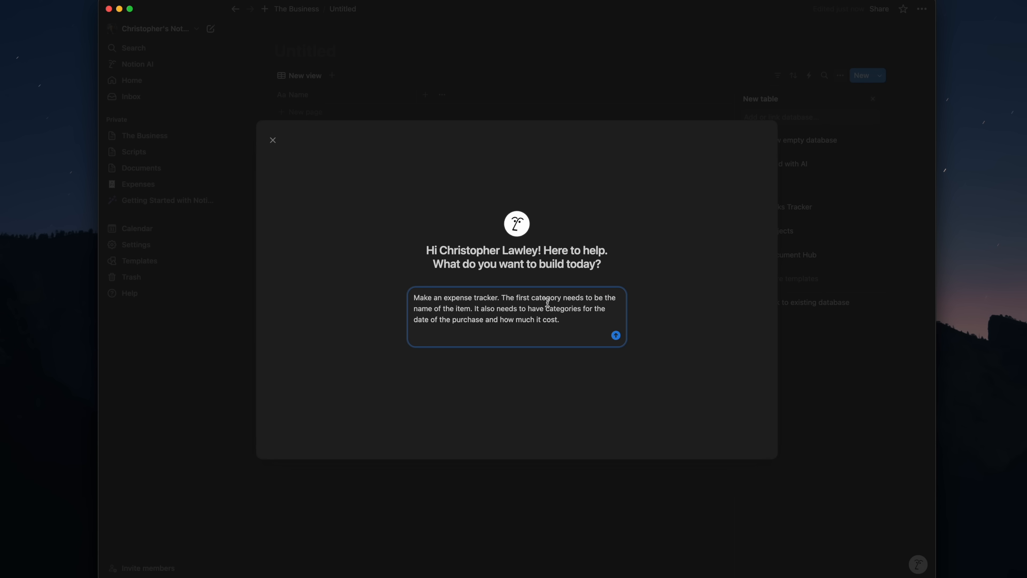
mouse_move(599, 326)
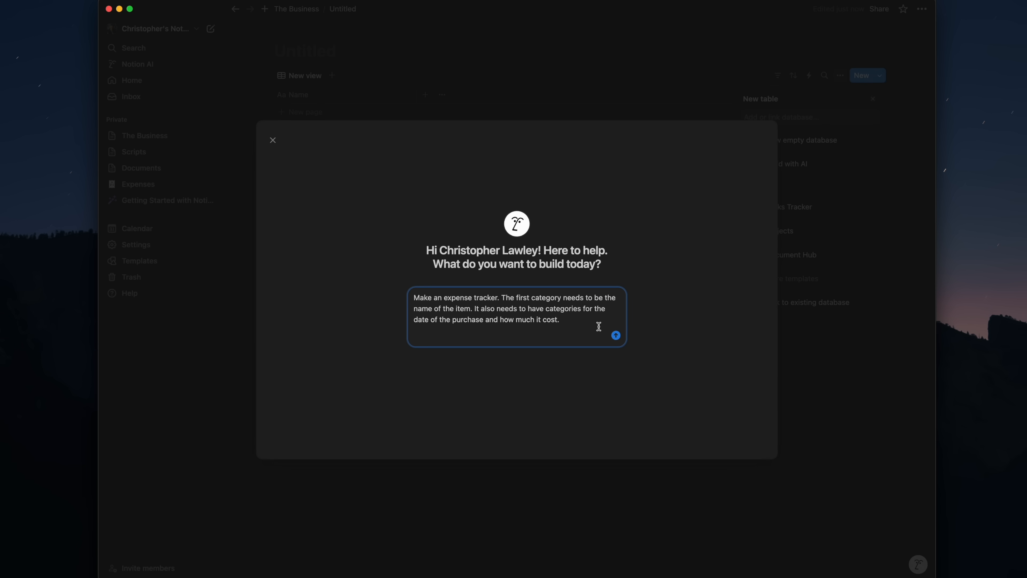
left_click(616, 335)
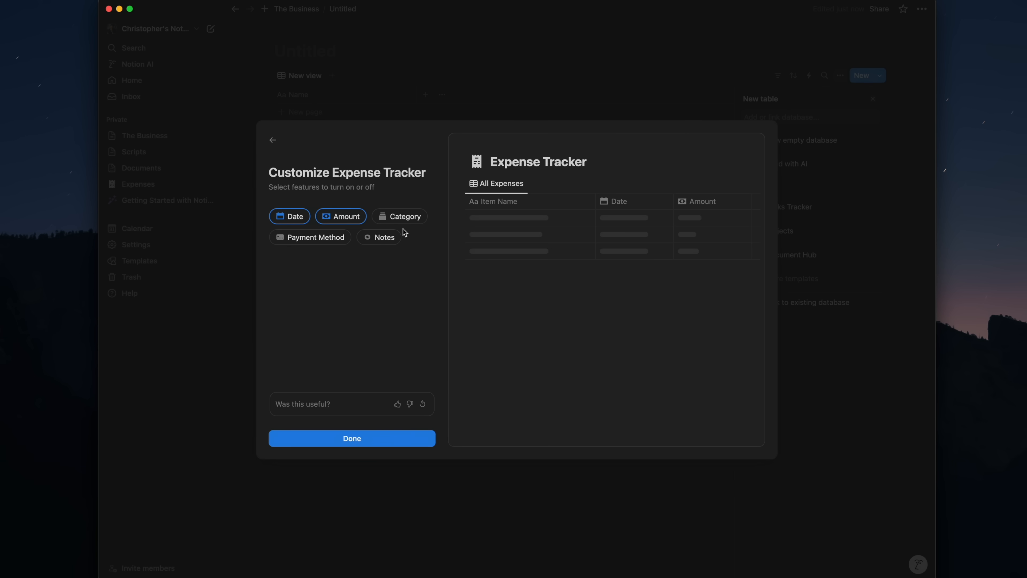
- Add Payment Method and Category columns to the generated Expense Tracker
left_click(316, 237)
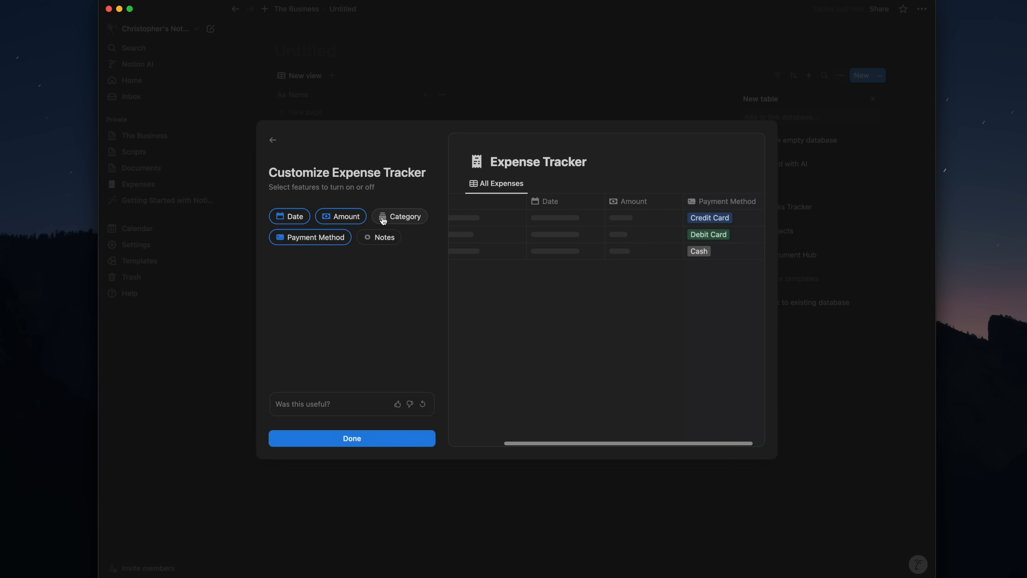
left_click(399, 216)
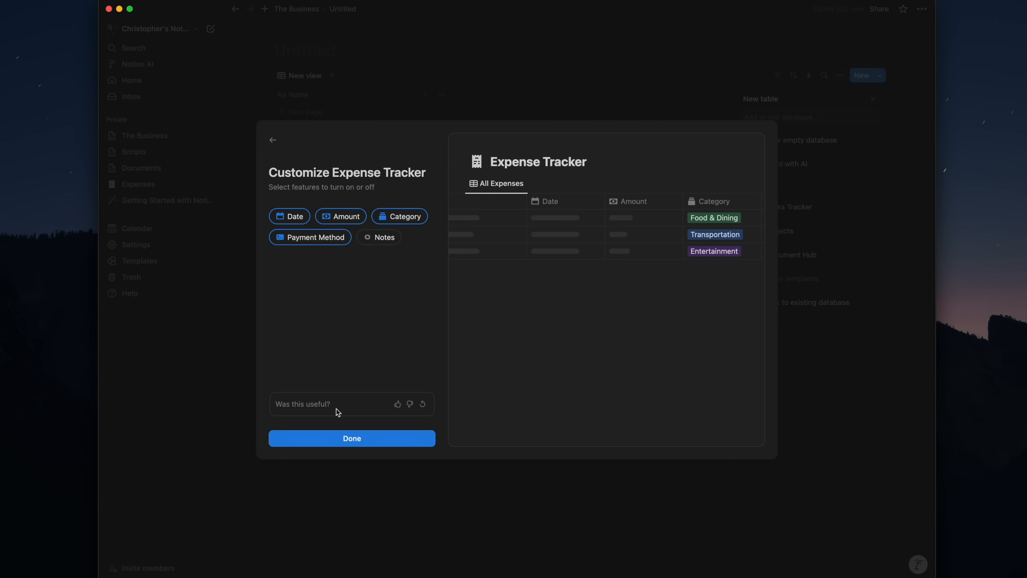
left_click(352, 438)
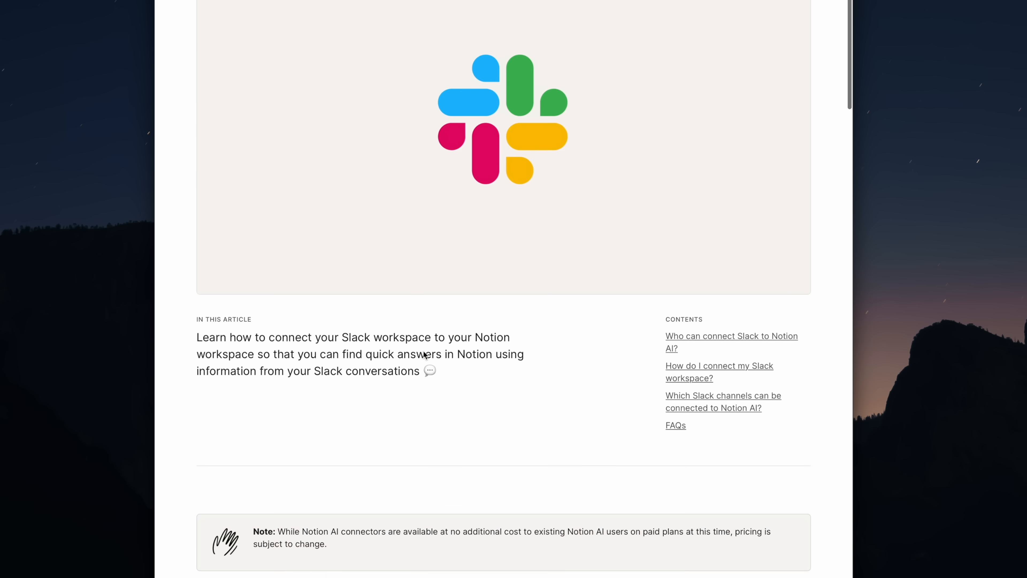
- Scroll the Google Drive connector article down to 'Who can connect Google Drive to Notion AI?'
scroll("down", 3)
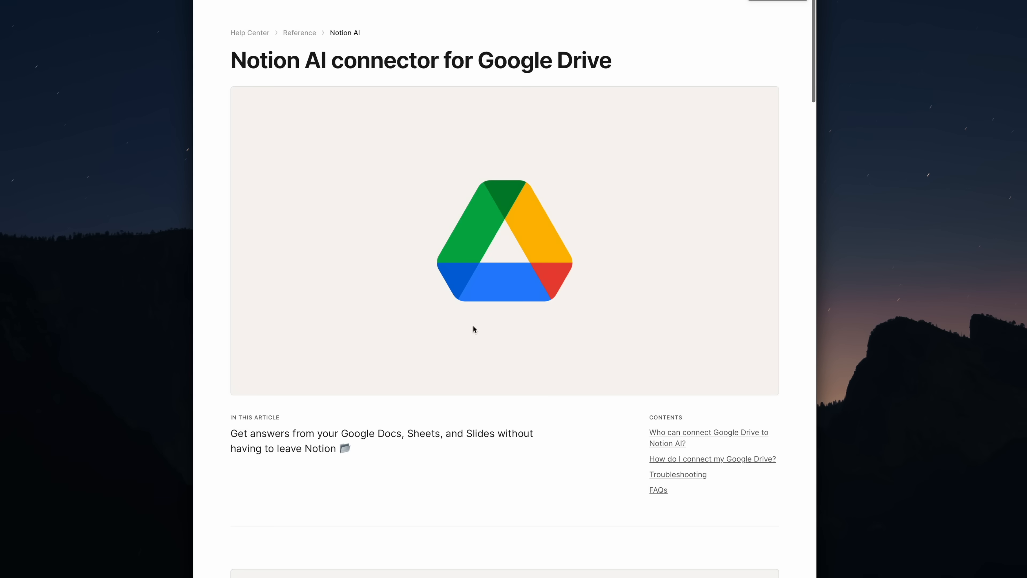
scroll("down", 3)
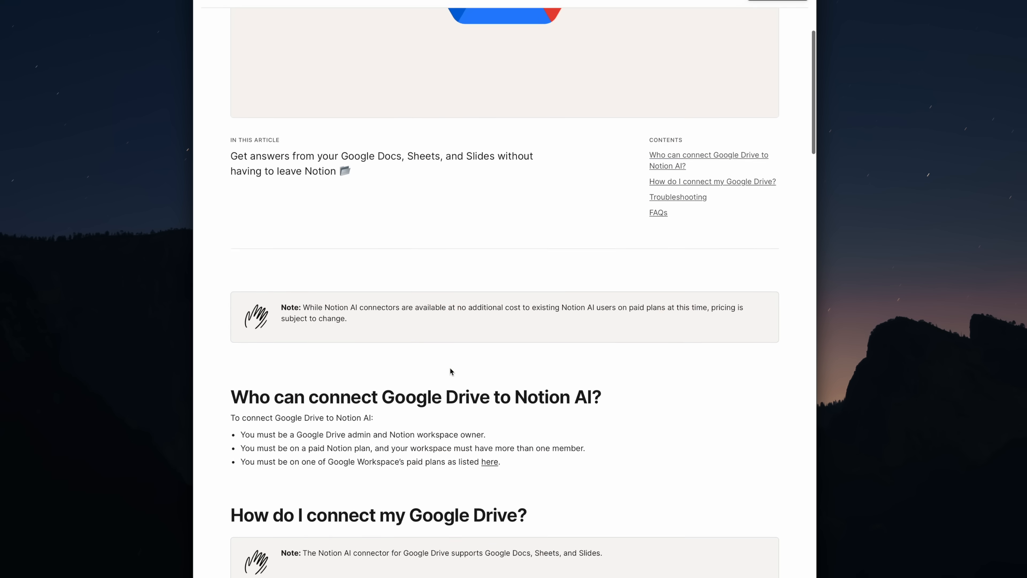
scroll("down", 3)
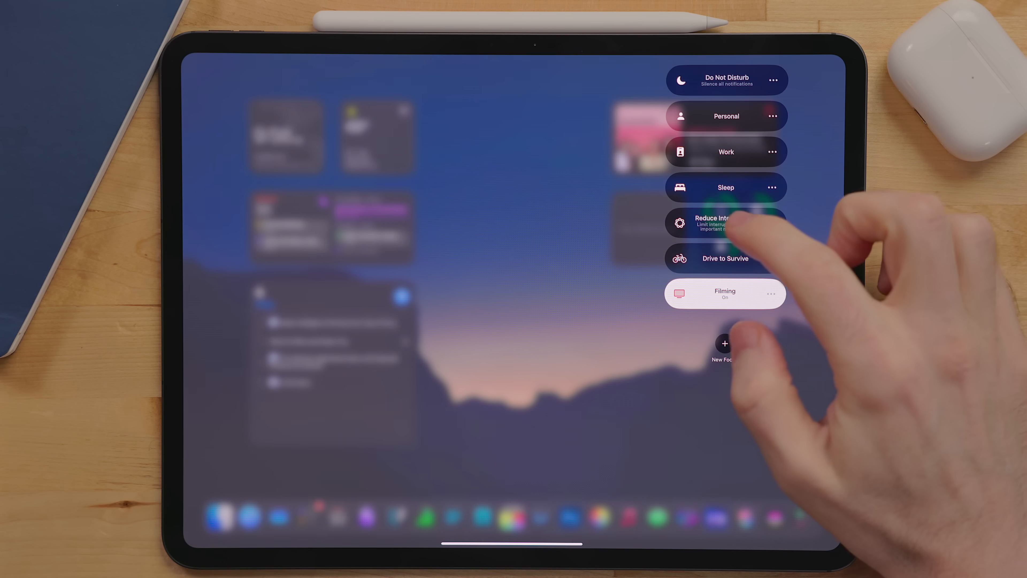
- Expand the Focus modes list from Control Center with Filming switched on
left_click(725, 221)
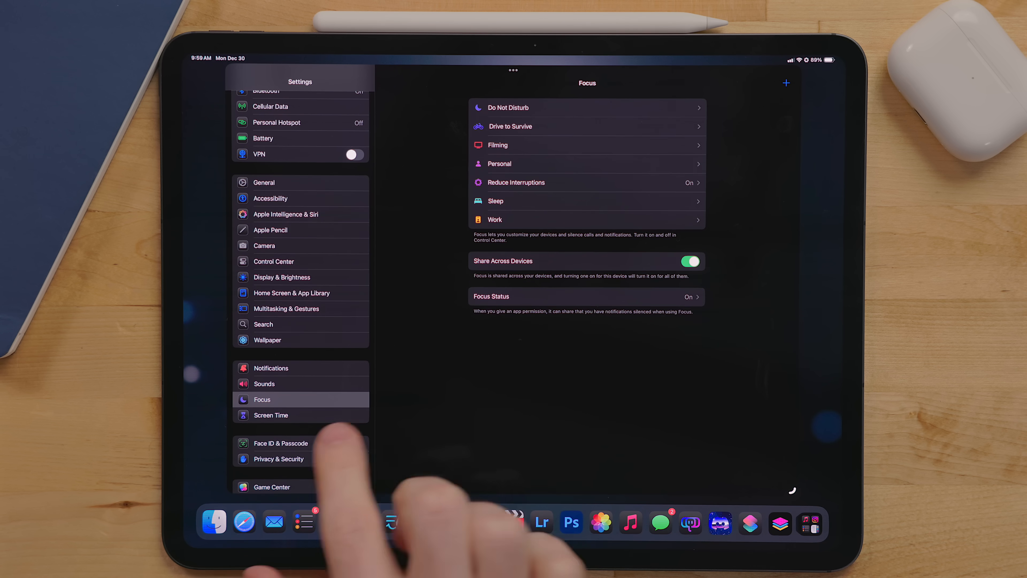
- Show the Focus settings with all modes, Share Across Devices and Focus Status
left_click(515, 182)
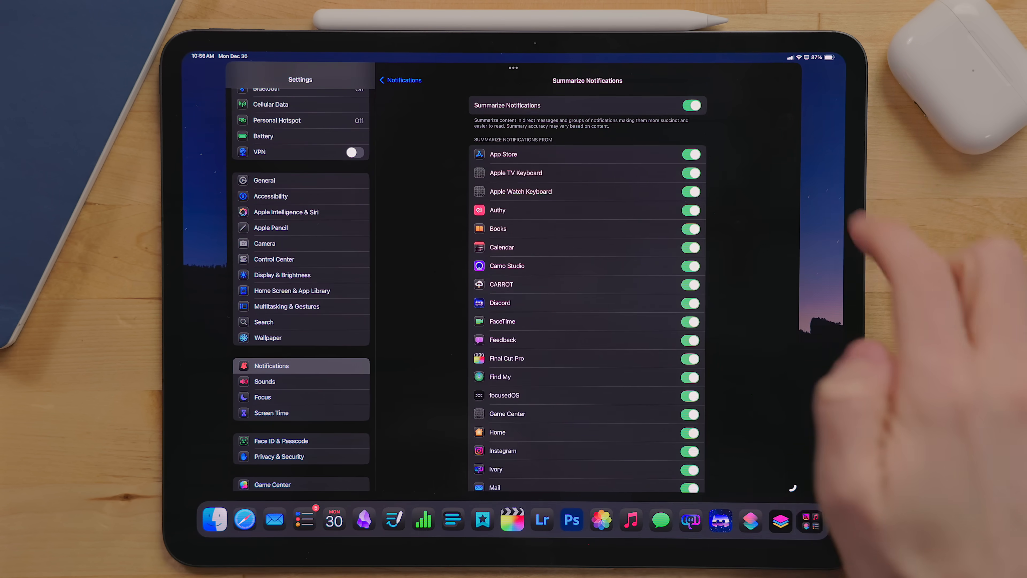
- Scroll the Summarize Notifications app toggles, confirming Overcast is the one left off
scroll("down", 3)
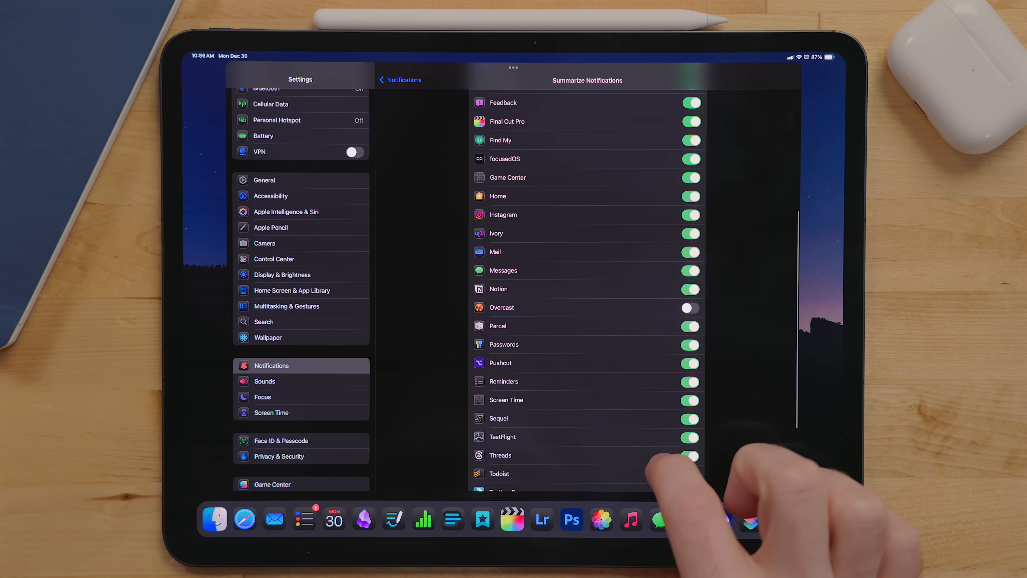
scroll("down", 3)
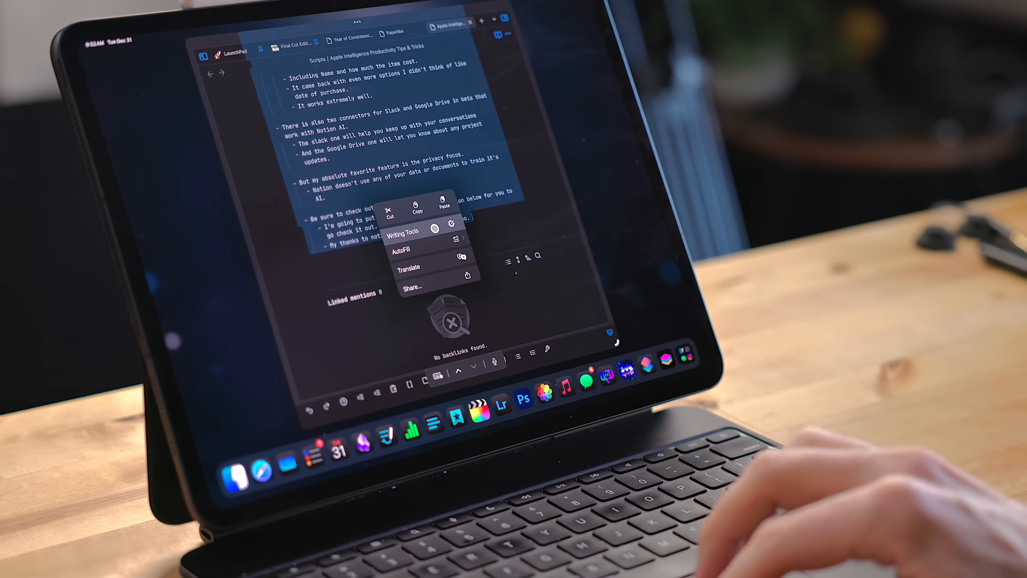
- Summon Apple's Writing Tools panel over the selected script text in Obsidian
left_click(404, 231)
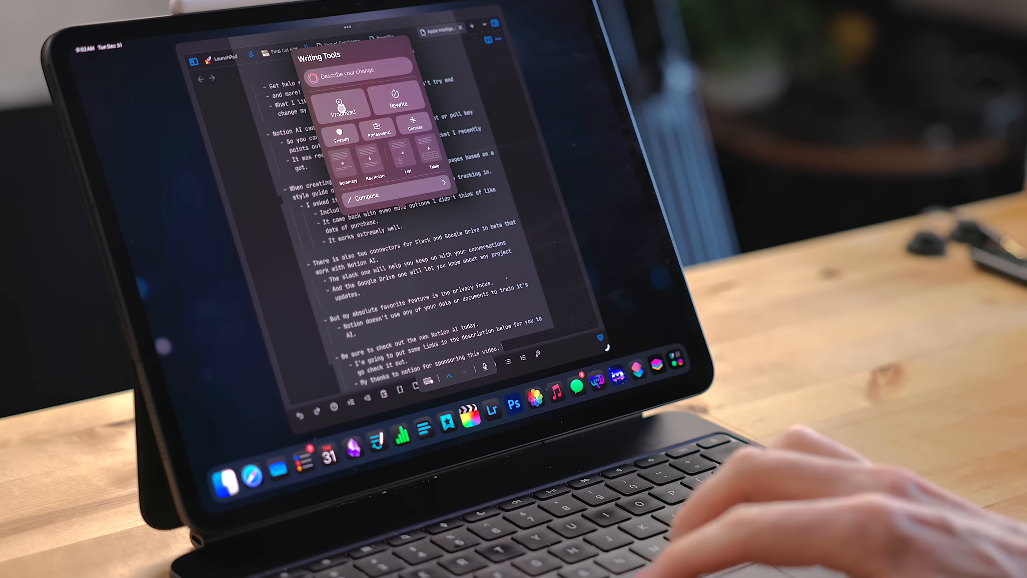
left_click(344, 98)
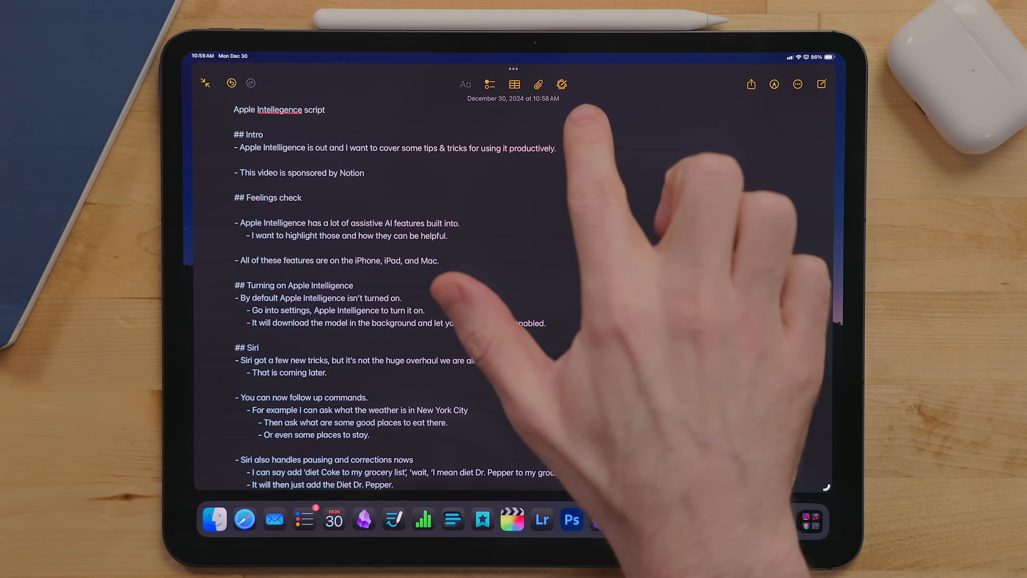
- Run Proofread from Writing Tools over the script and accept its 39 corrections with Done
left_click(561, 84)
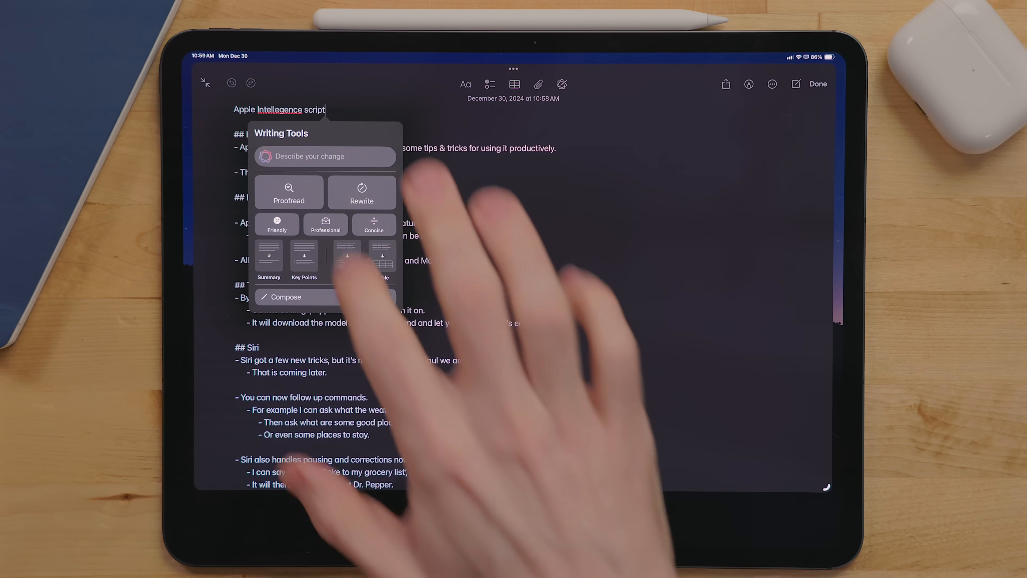
left_click(289, 192)
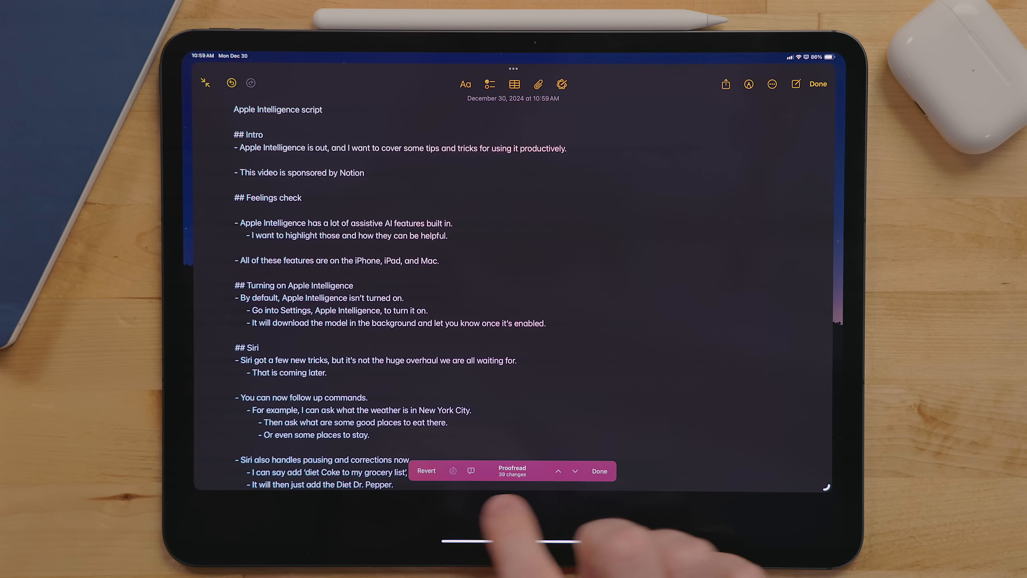
left_click(575, 470)
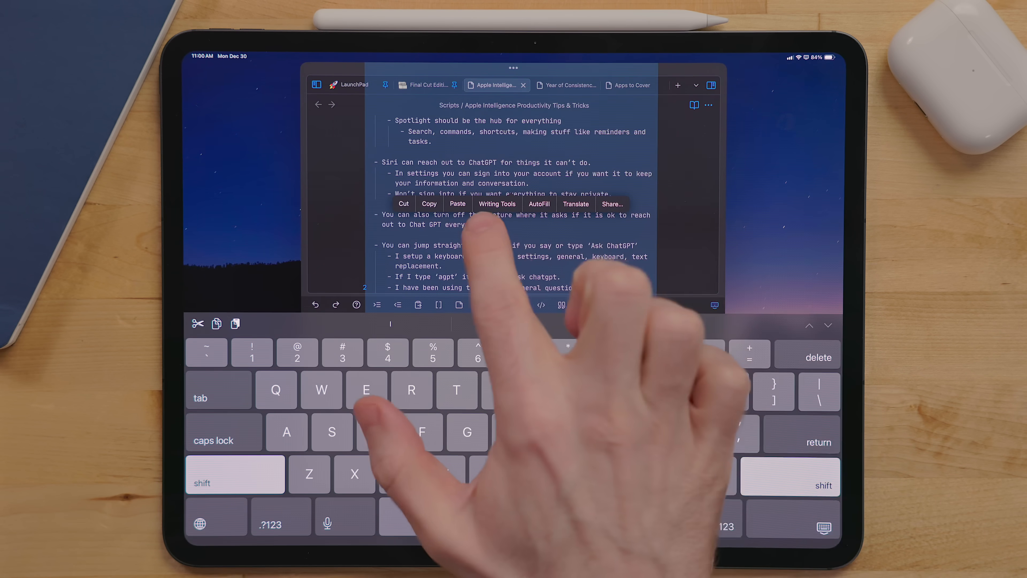
- Summon Writing Tools over the tips script, then again on the Paperlike sponsor note's text
left_click(496, 204)
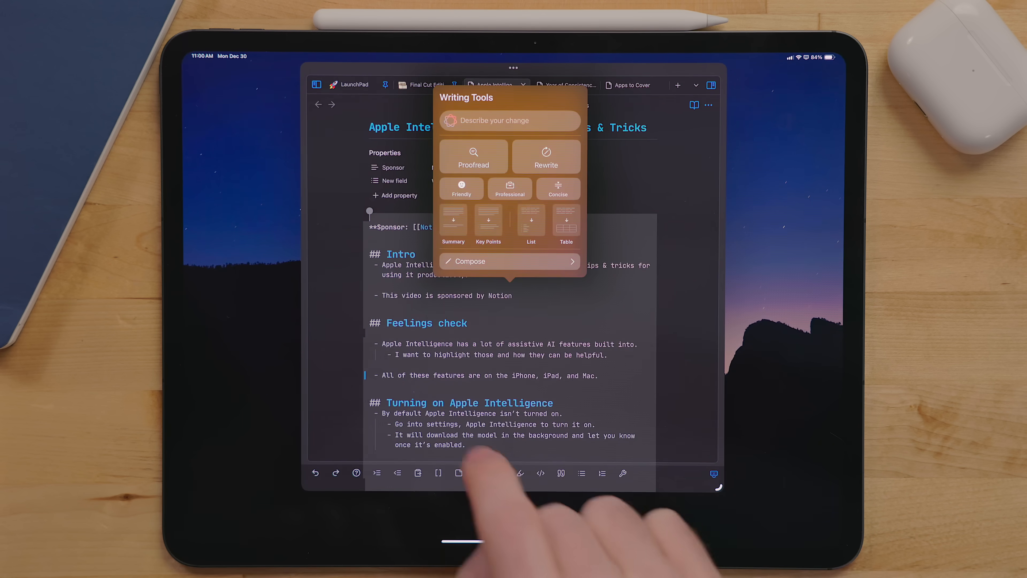
left_click(473, 157)
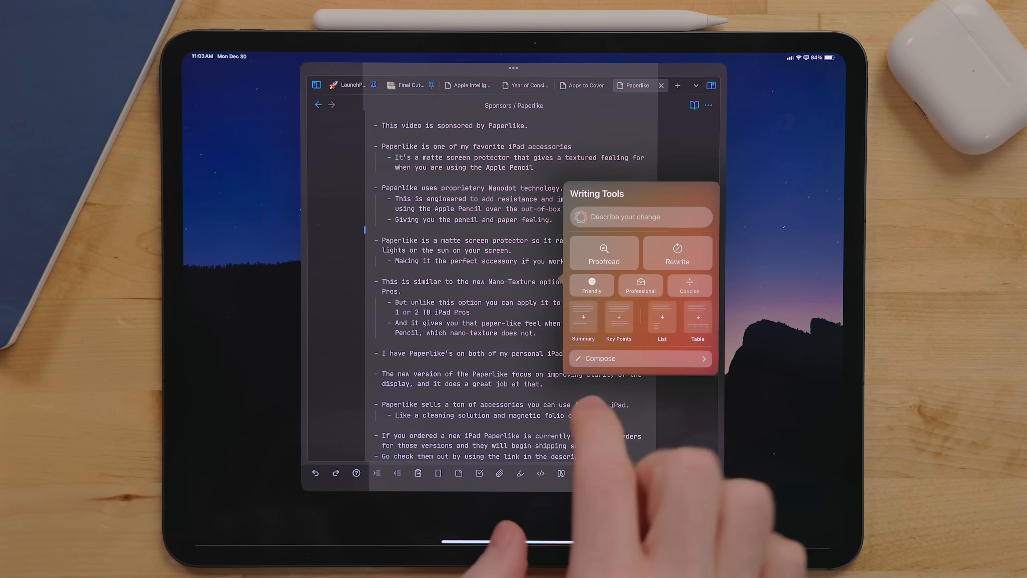
left_click(604, 253)
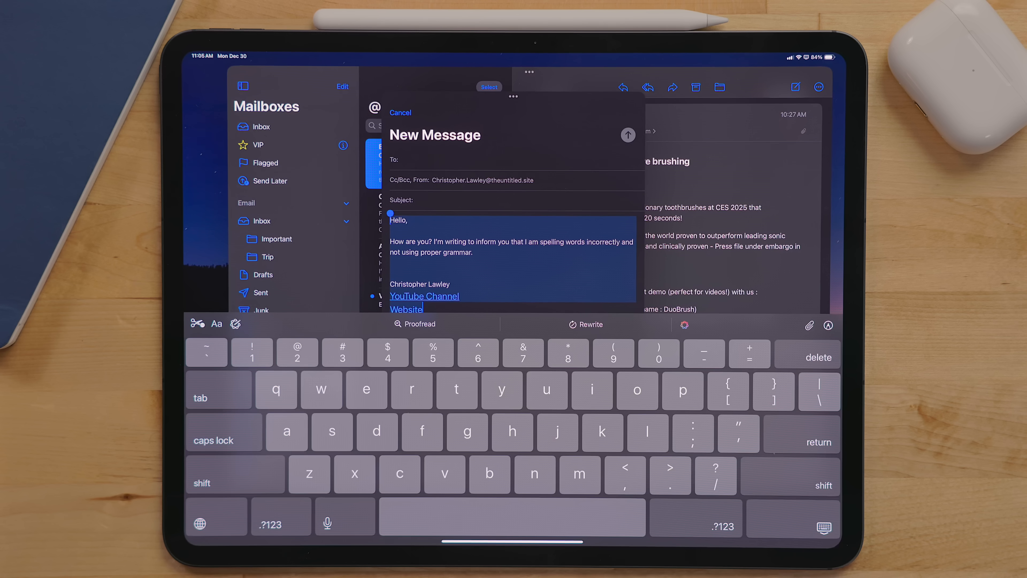
- Apply a Professional rewrite from Writing Tools to the draft's list-request body
left_click(234, 324)
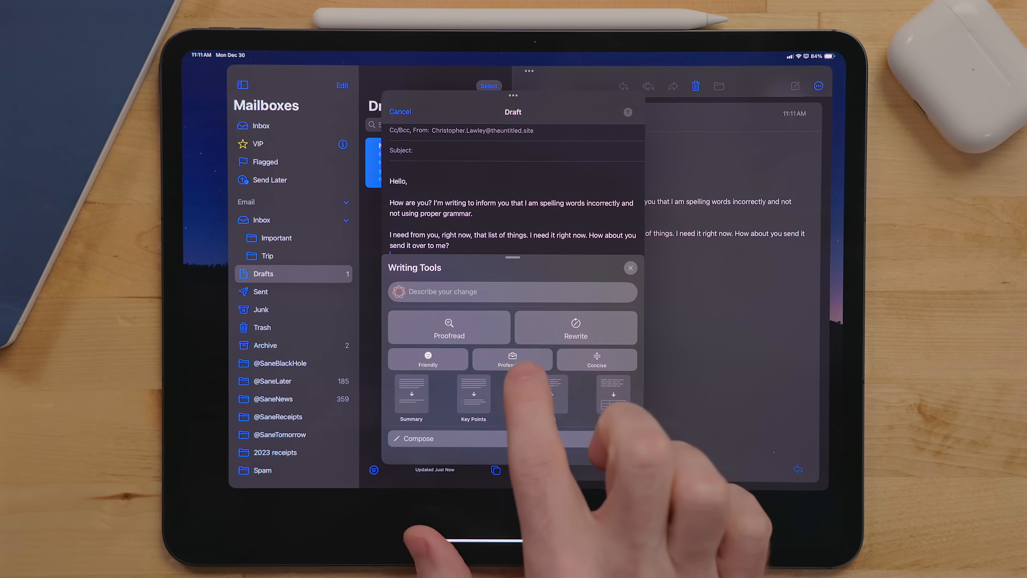
left_click(513, 359)
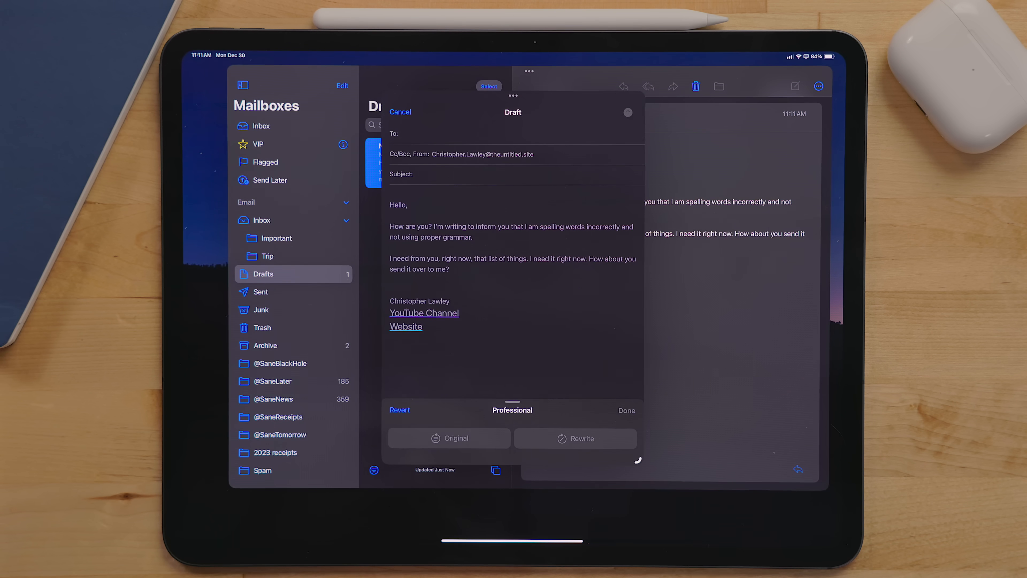
left_click(582, 438)
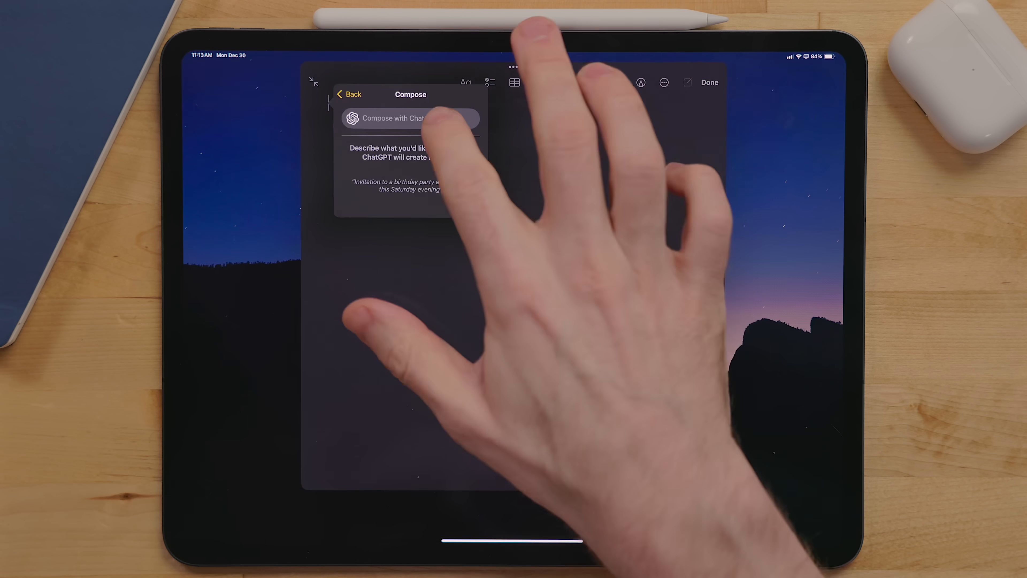
- Ask ChatGPT Compose for a Christopher Lawley-style script on the best iPad apps
type("Wrote")
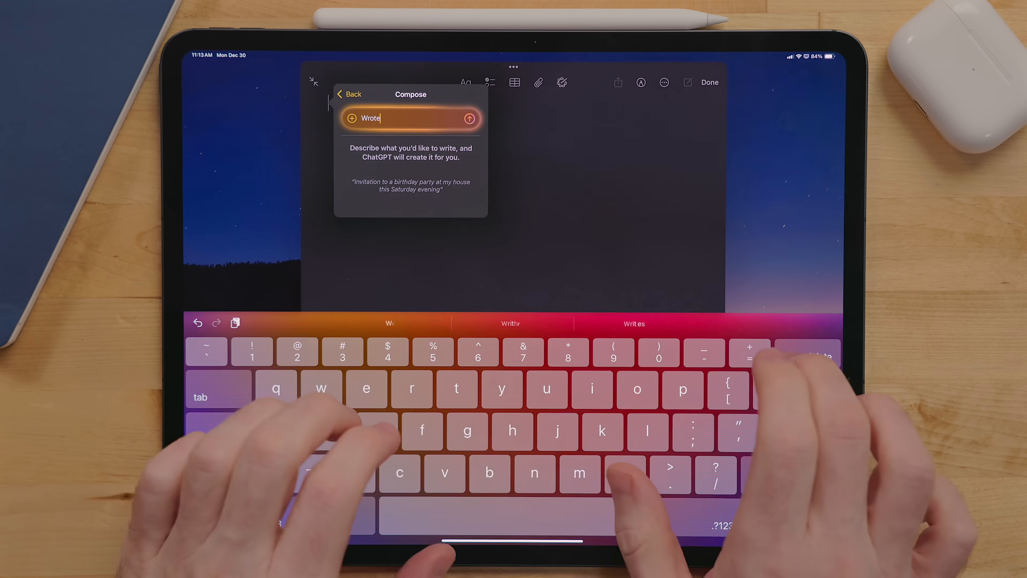
type("Write a script in the style of Christopher Lawley that is about the best ipa")
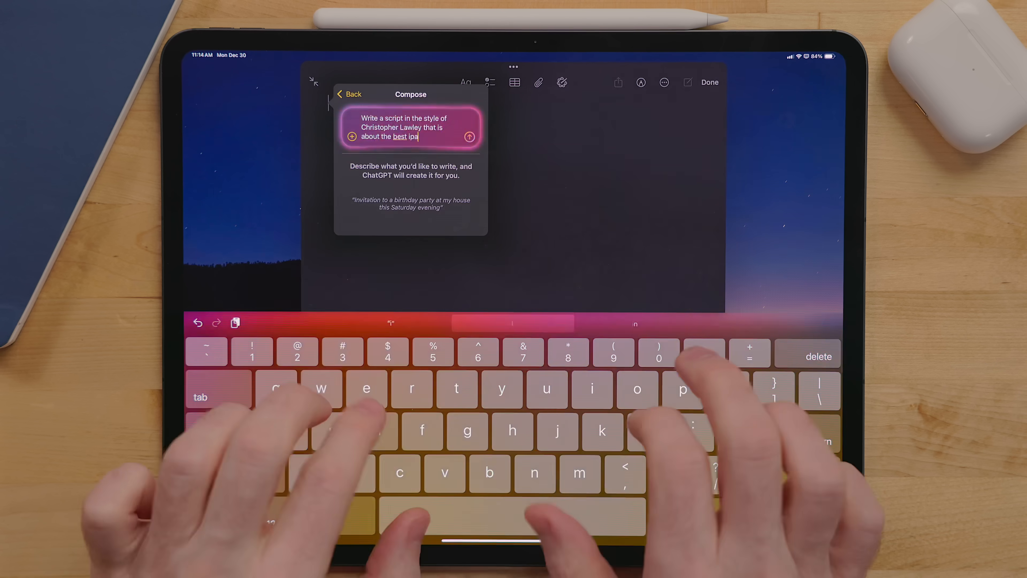
left_click(470, 137)
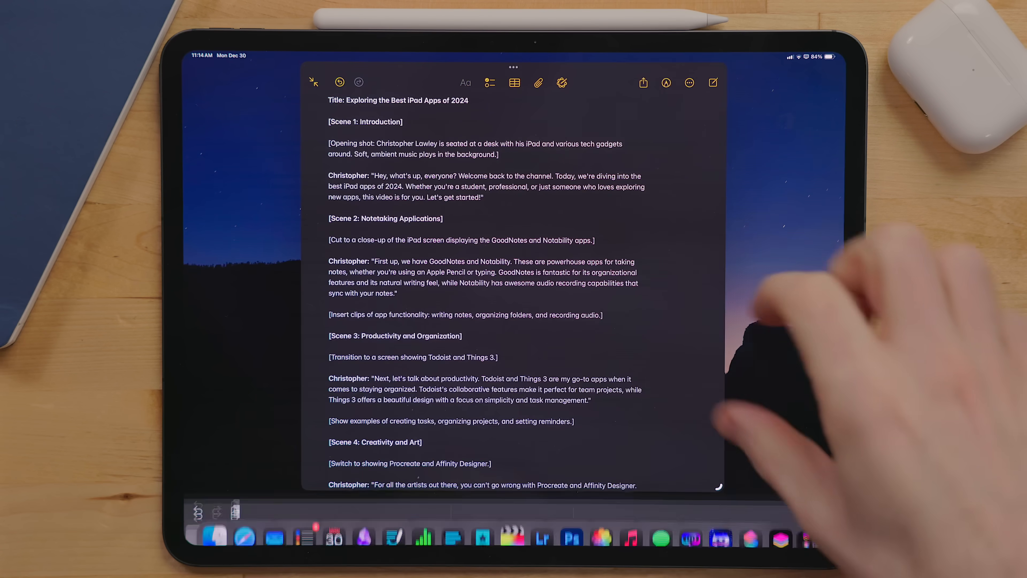
- Scroll down through the generated script's scenes to read them
scroll("down", 3)
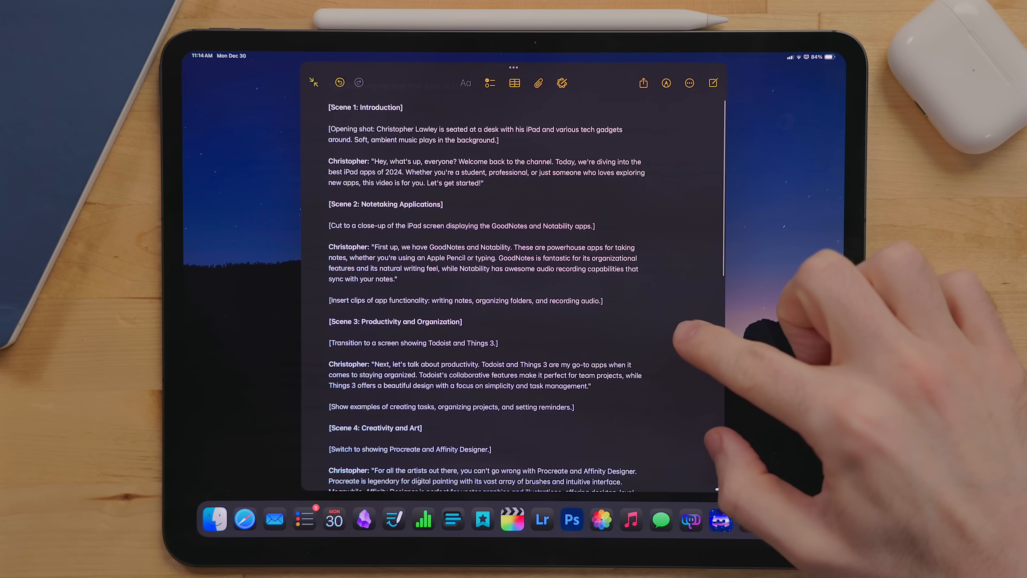
scroll("down", 3)
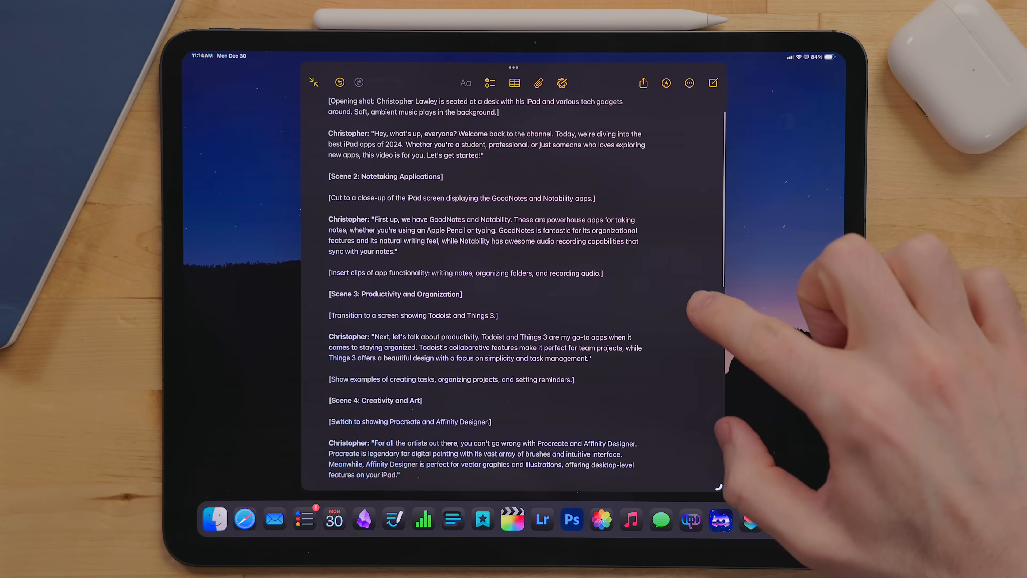
scroll("down", 3)
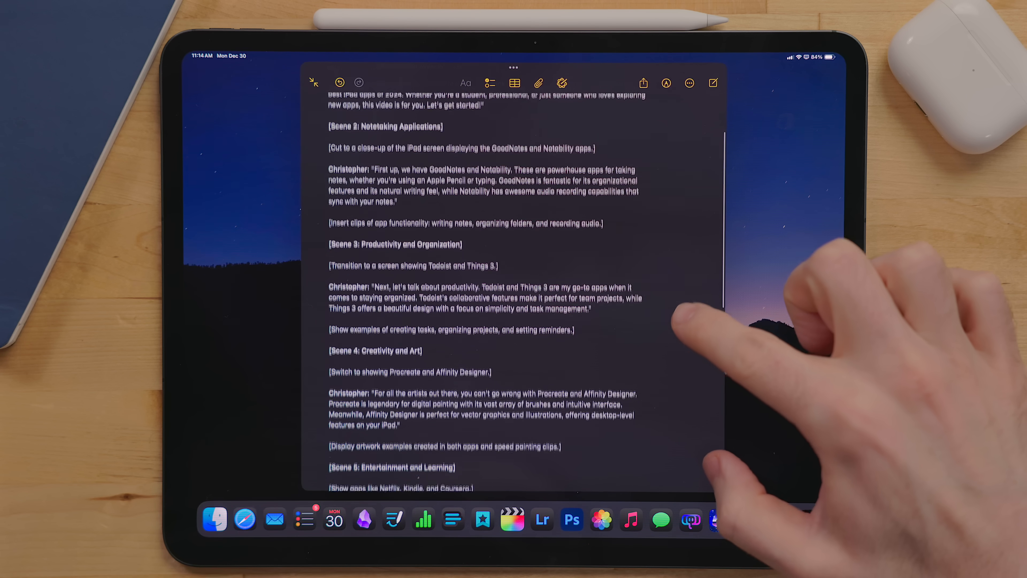
scroll("down", 3)
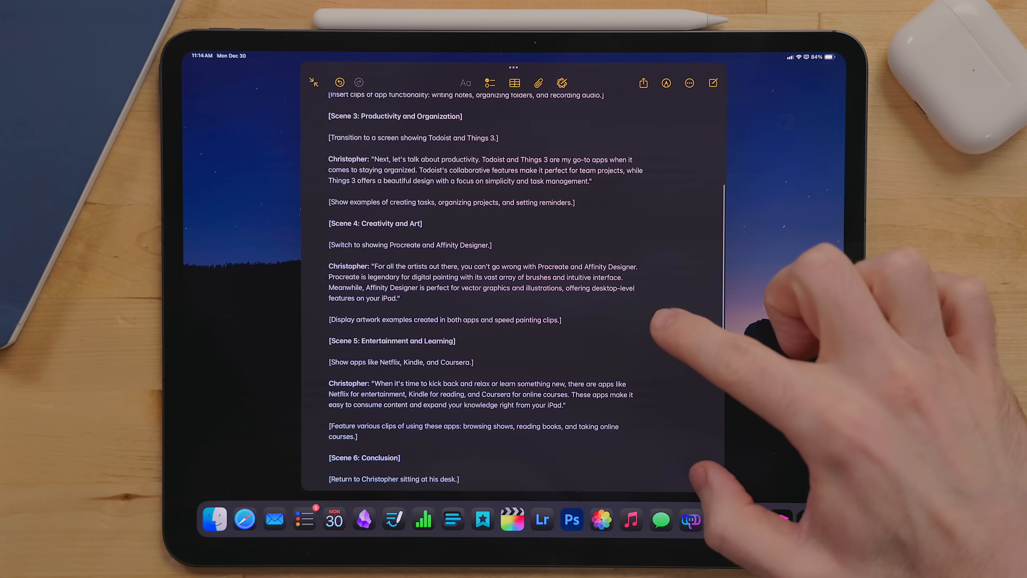
scroll("down", 3)
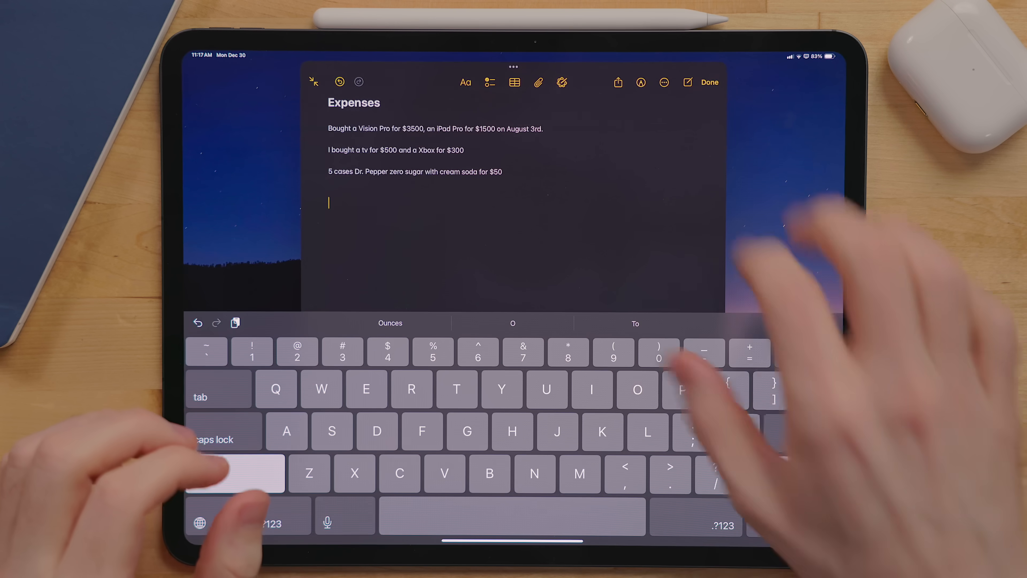
- Have Compose bullet-list the Expenses note's tech purchases with prices and accept the result
left_click(561, 82)
type("List out all the tech items in this list with their prices. Format this into bulletin points")
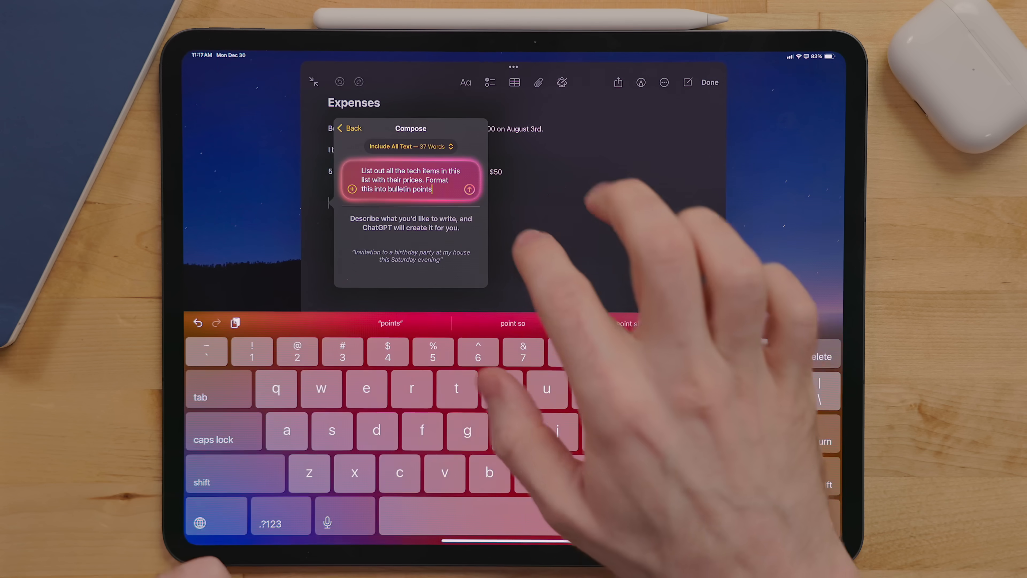
left_click(469, 190)
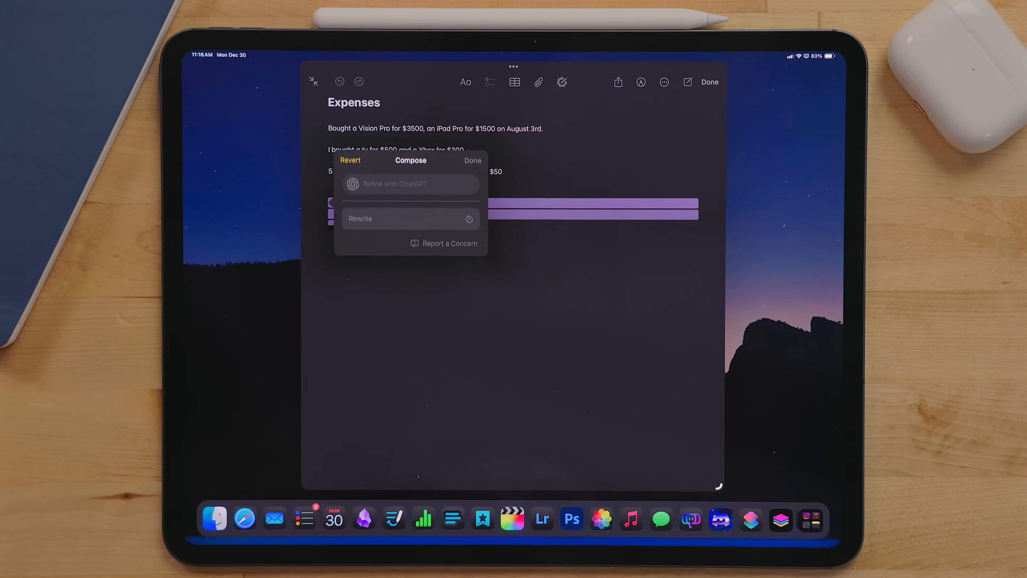
left_click(410, 184)
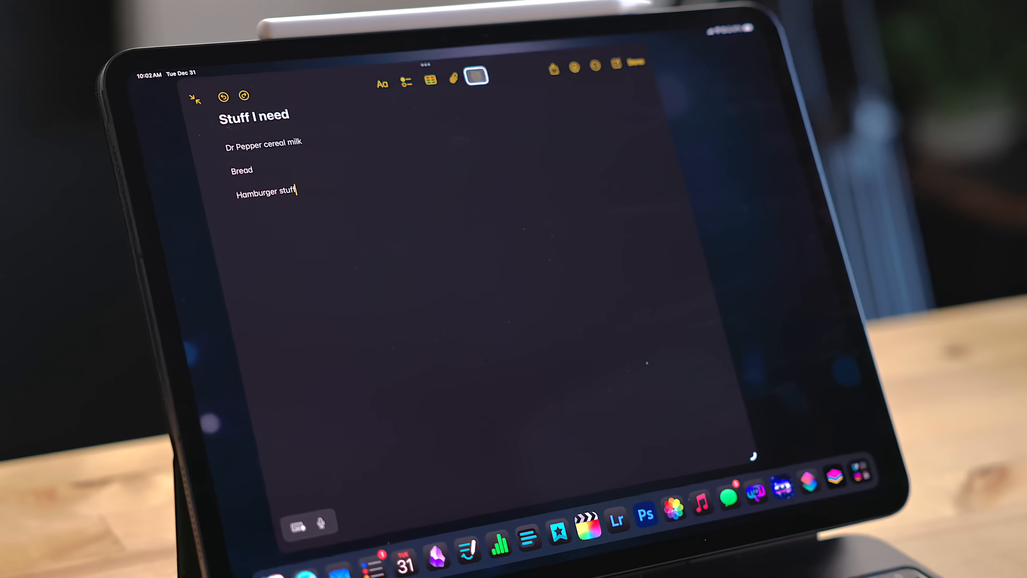
- Show the Writing Tools panel over the 'Stuff I need' shopping list
left_click(478, 77)
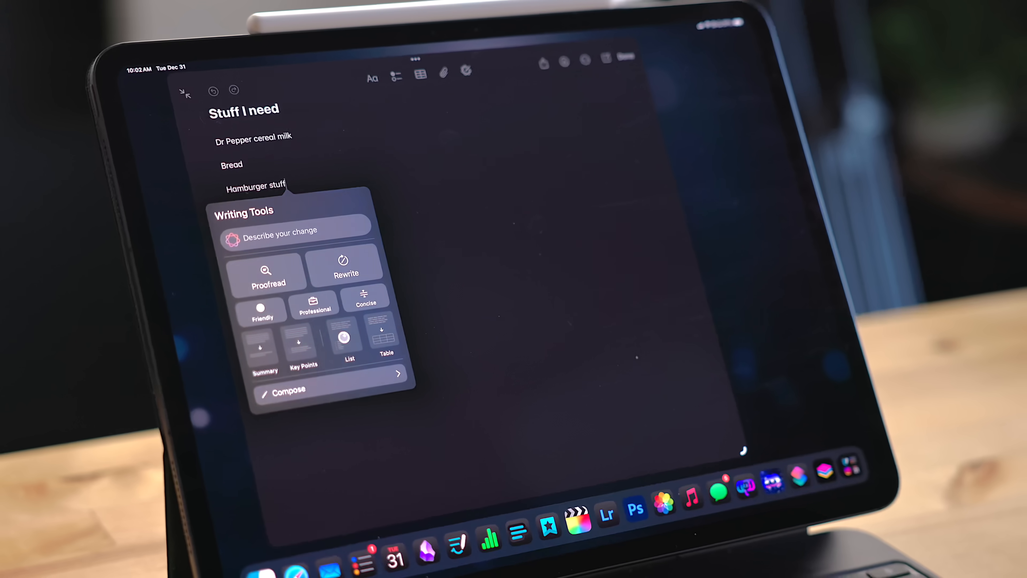
left_click(349, 338)
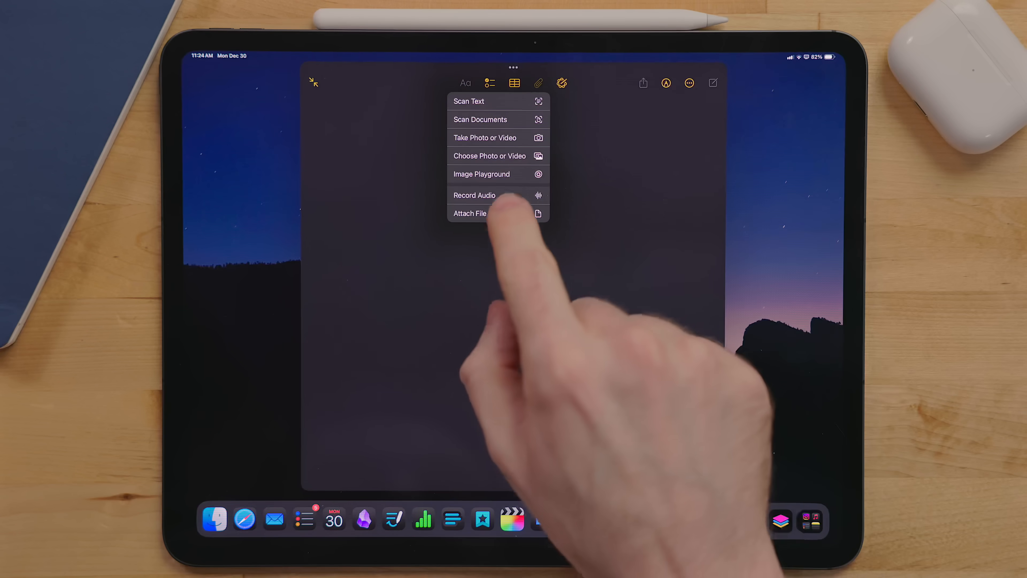
- Start a Record Audio attachment, view its live transcript and bring up transcript search
left_click(475, 195)
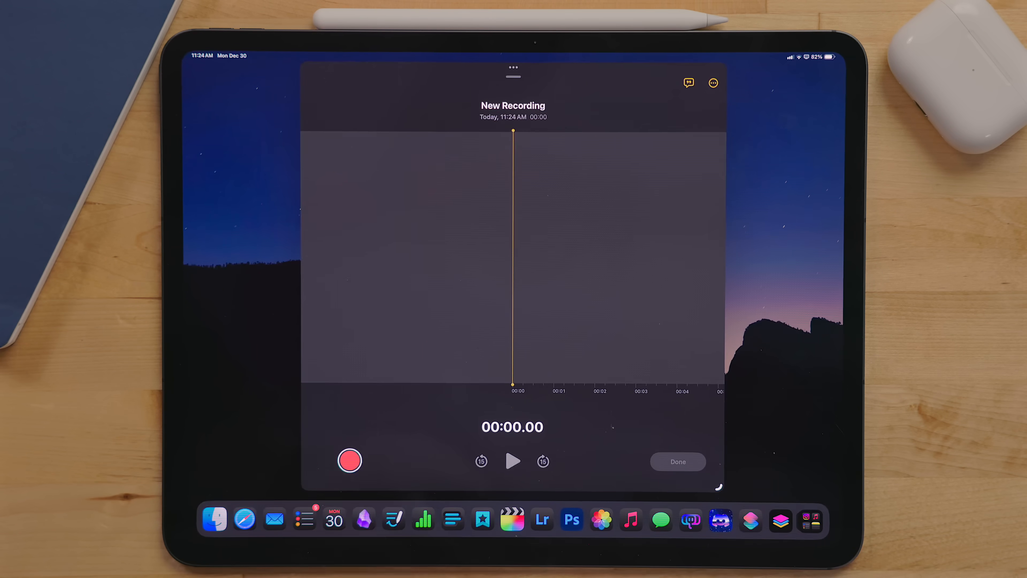
left_click(350, 460)
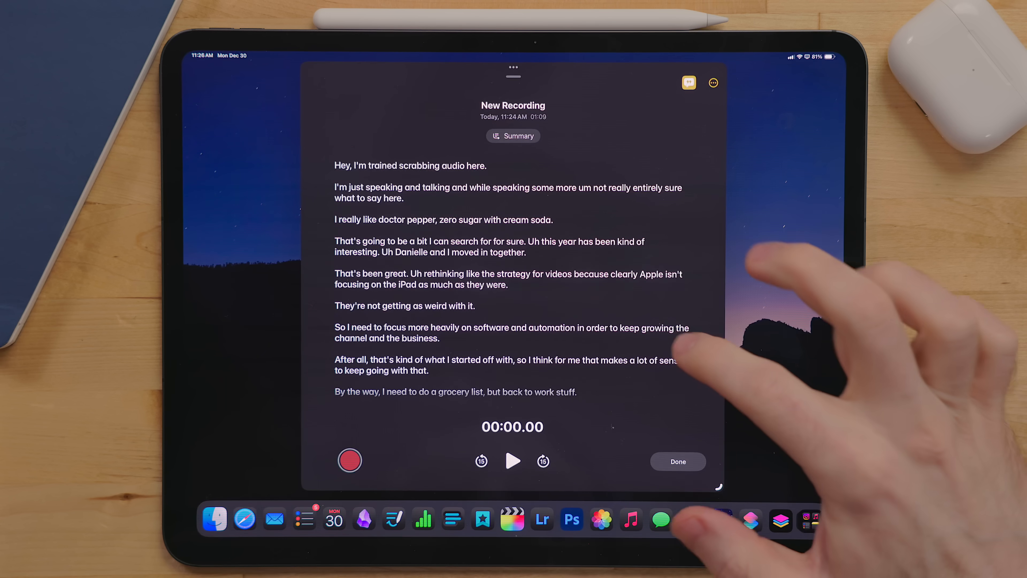
scroll("down", 3)
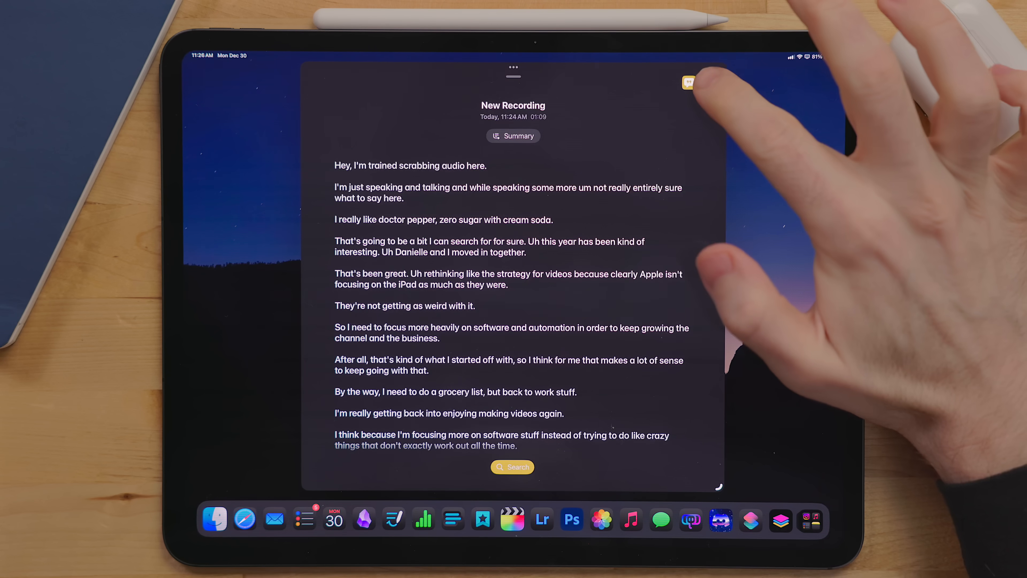
left_click(713, 83)
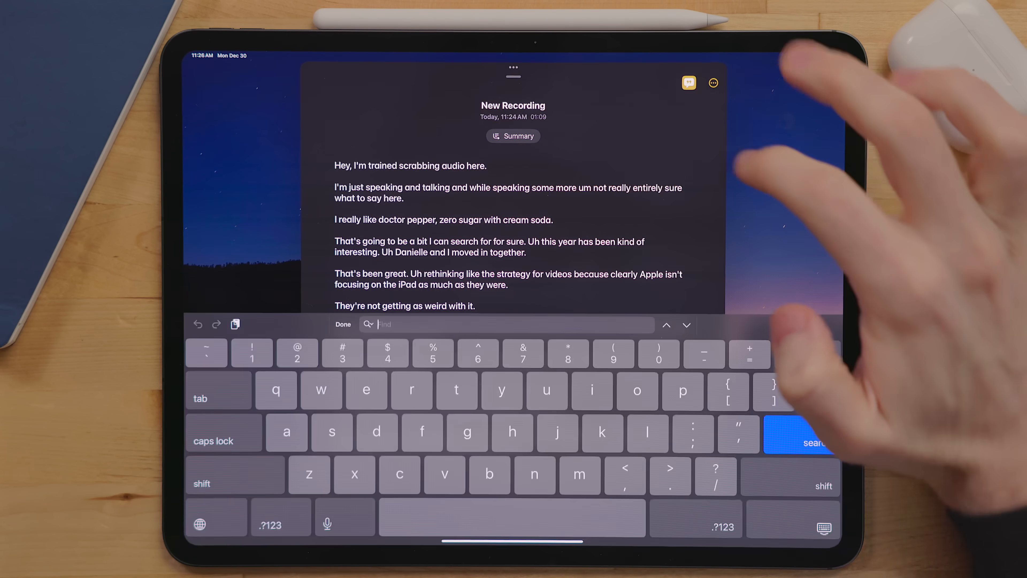
- Search the transcript for 'dr. pepper' to locate its mentions
type("dr.")
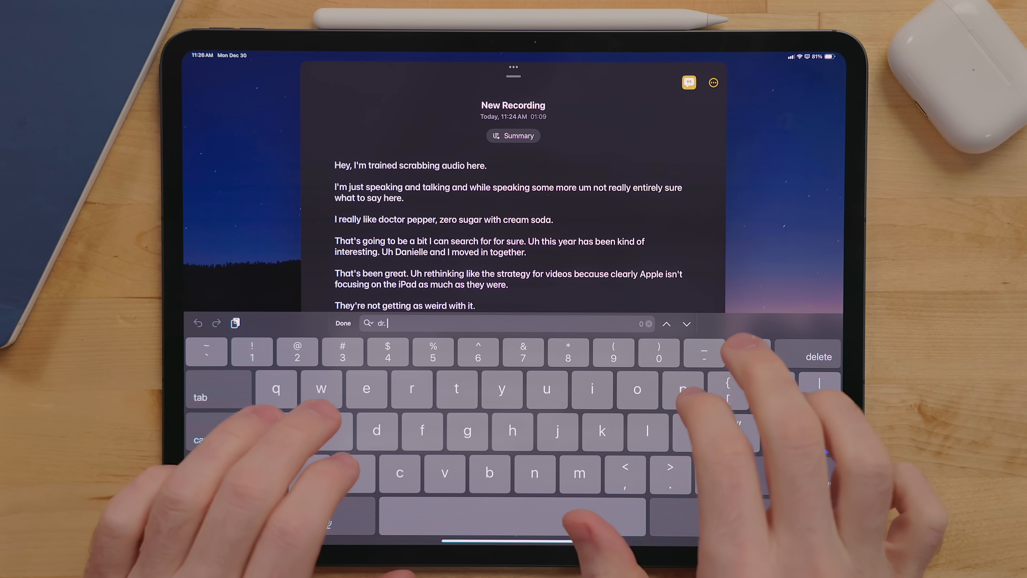
type("pepper")
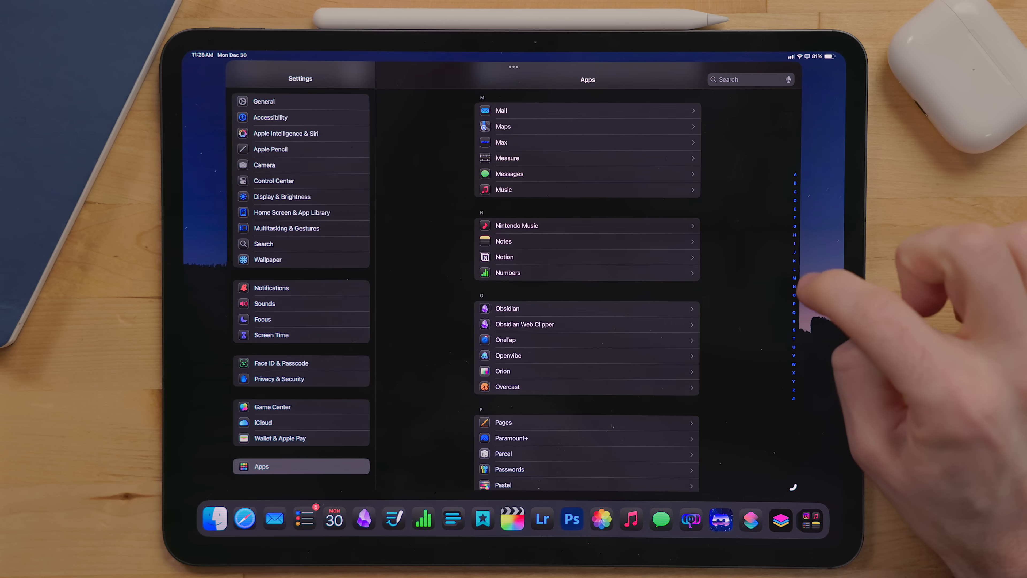
- Reach Mail's Message List Preview options in Settings, currently set to 3 Lines
left_click(502, 110)
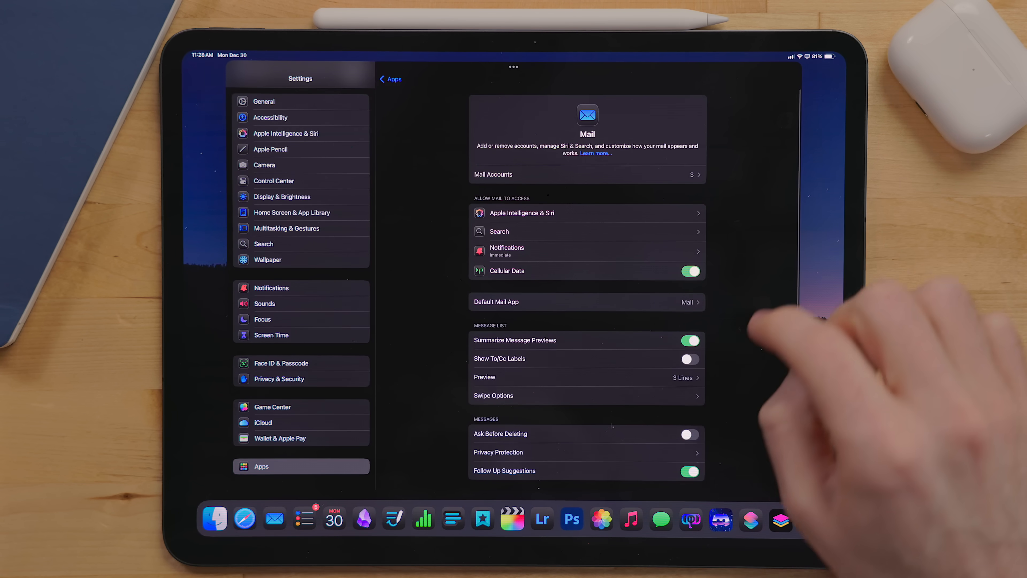
left_click(586, 377)
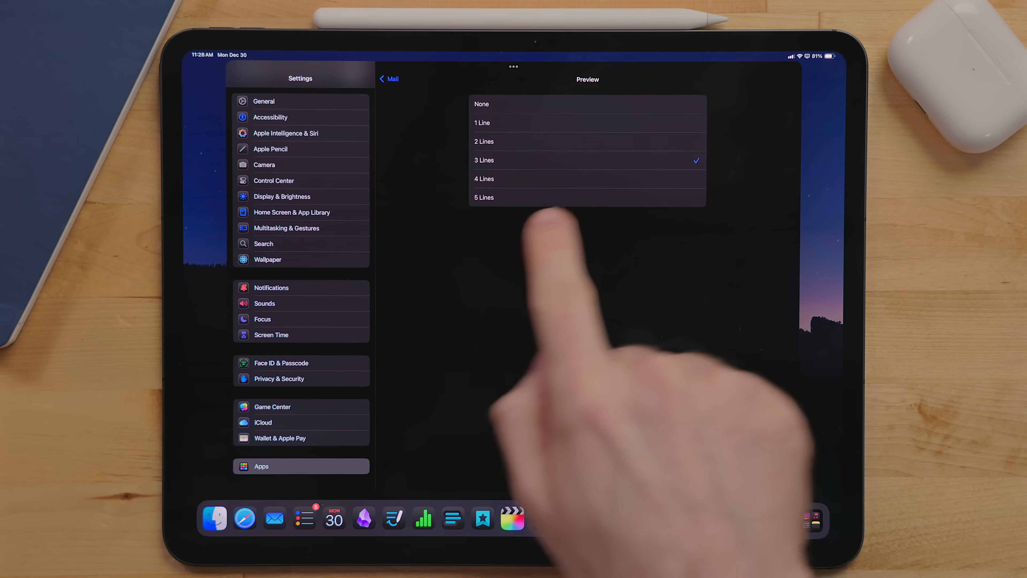
left_click(587, 178)
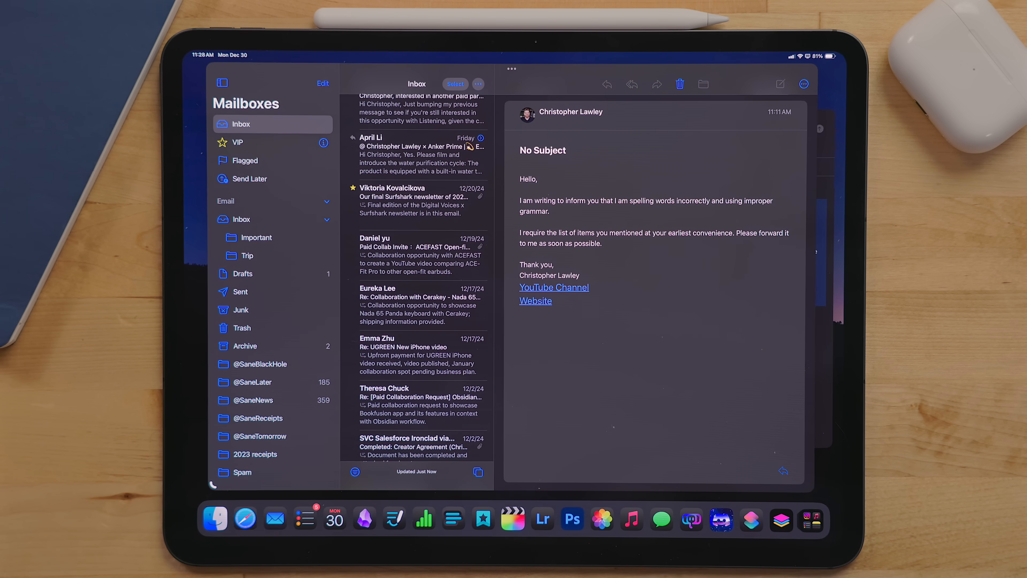
left_click(252, 382)
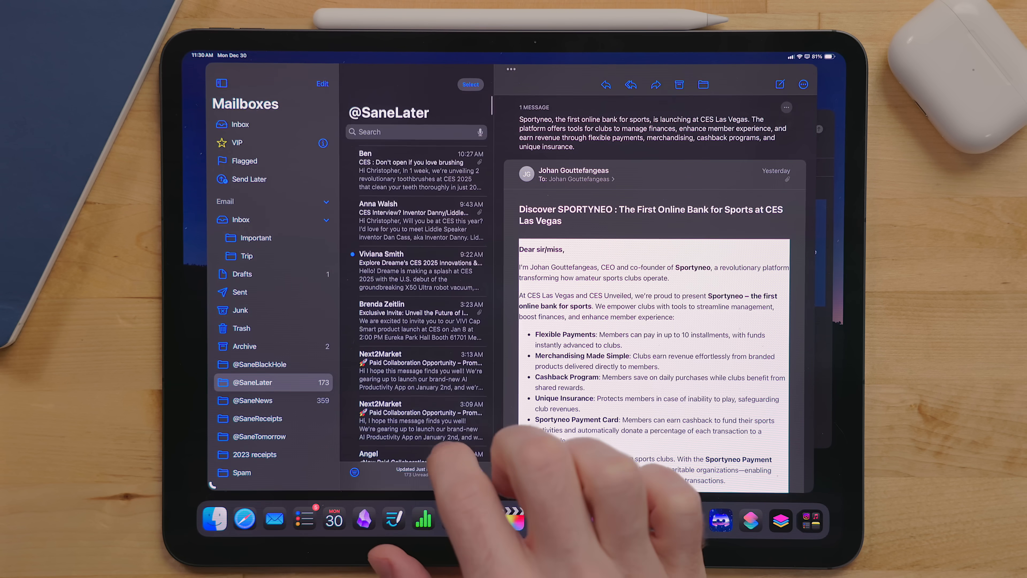
left_click(420, 269)
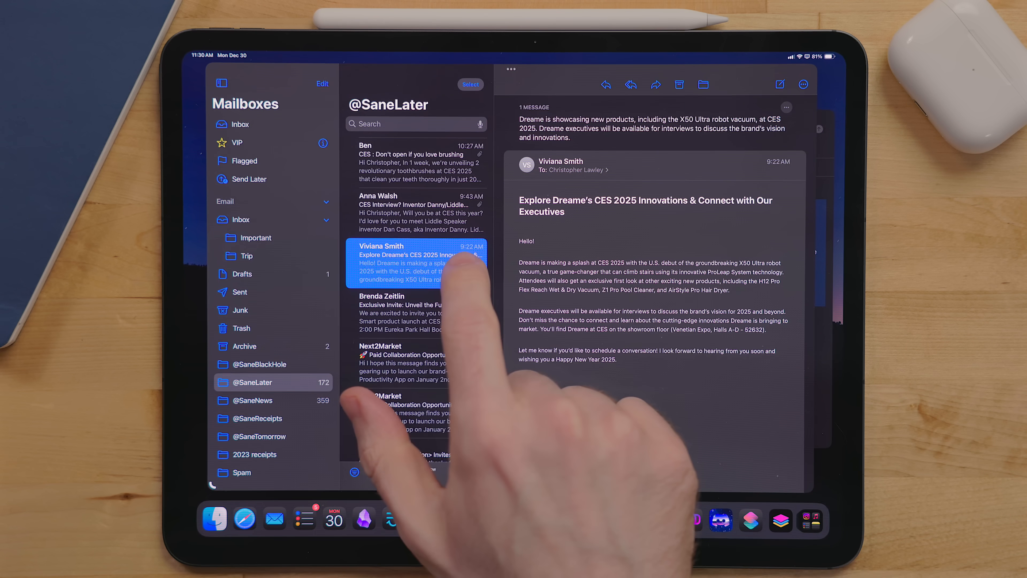
left_click(420, 213)
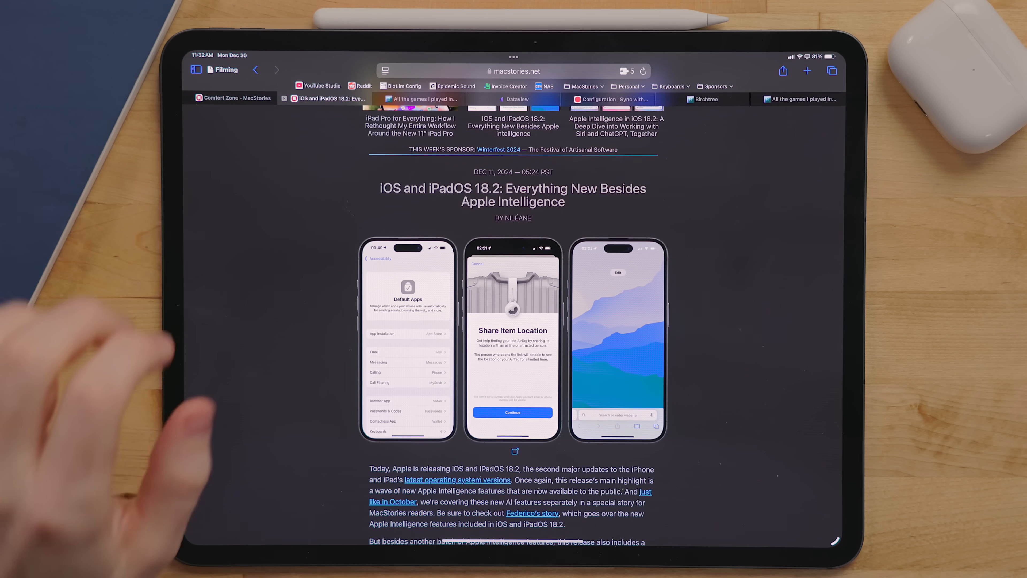
- Switch the MacStories iOS and iPadOS 18.2 article to Reader view and expand its AI summary
left_click(385, 70)
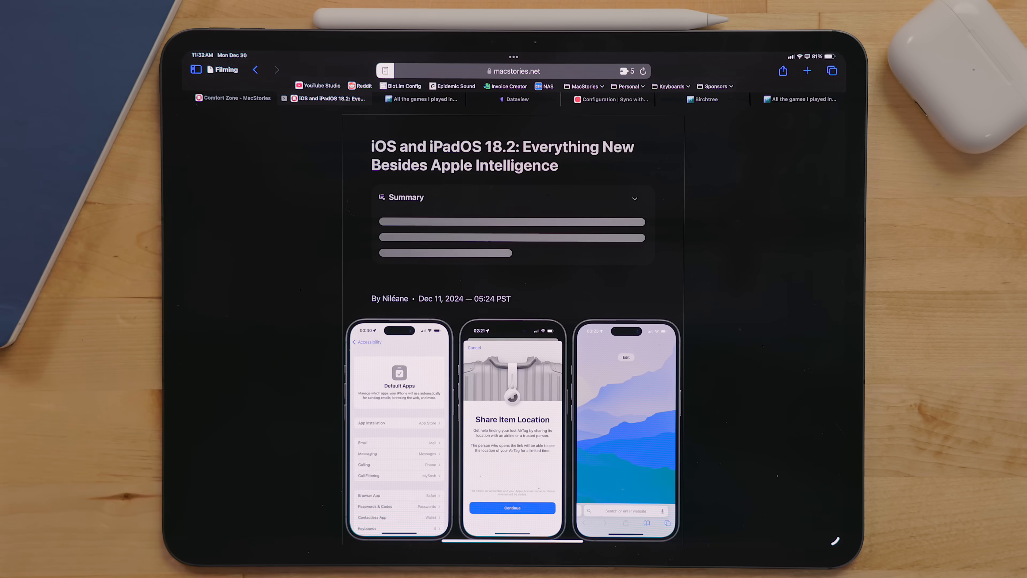
left_click(632, 198)
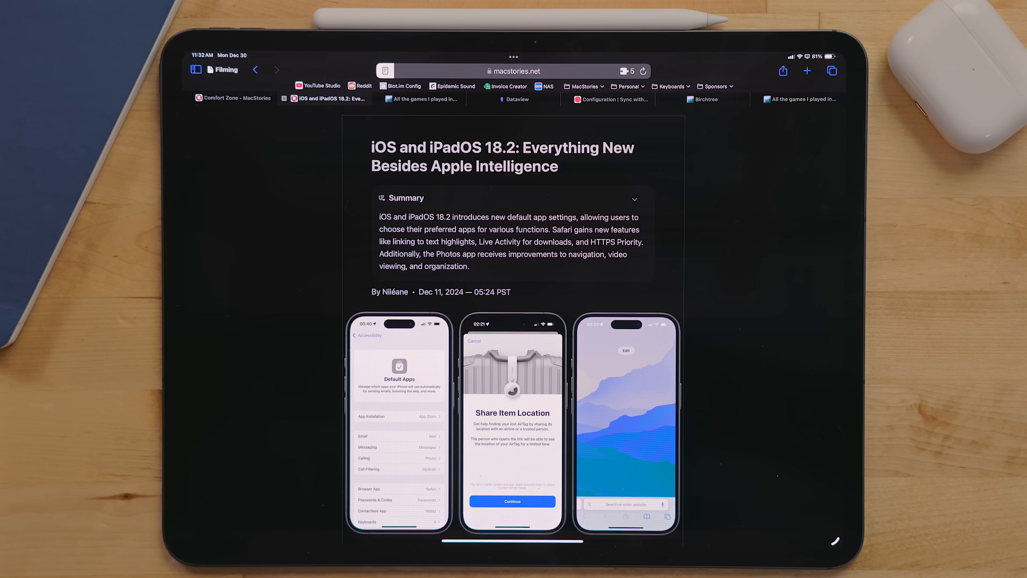